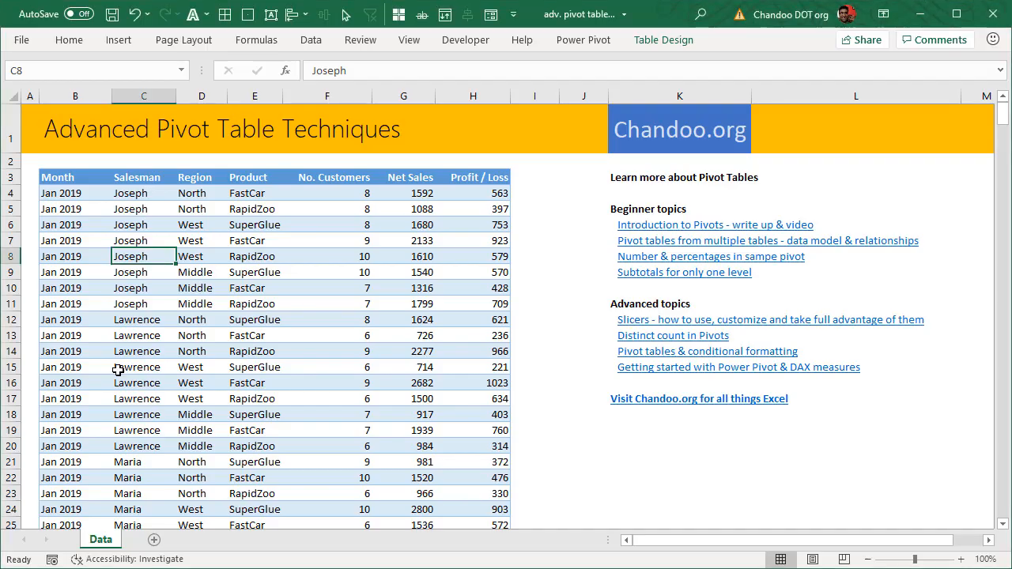
Select a cell in the sales data table and show the Insert ribbon commands
{"action": "left_click", "coordinate": [75, 192]}
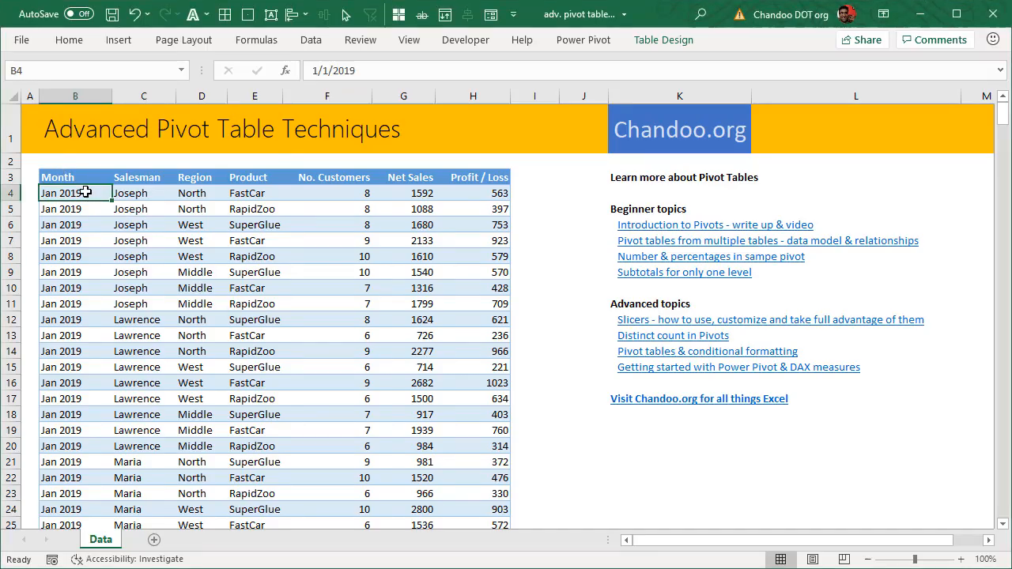
{"action": "mouse_move", "coordinate": [361, 165]}
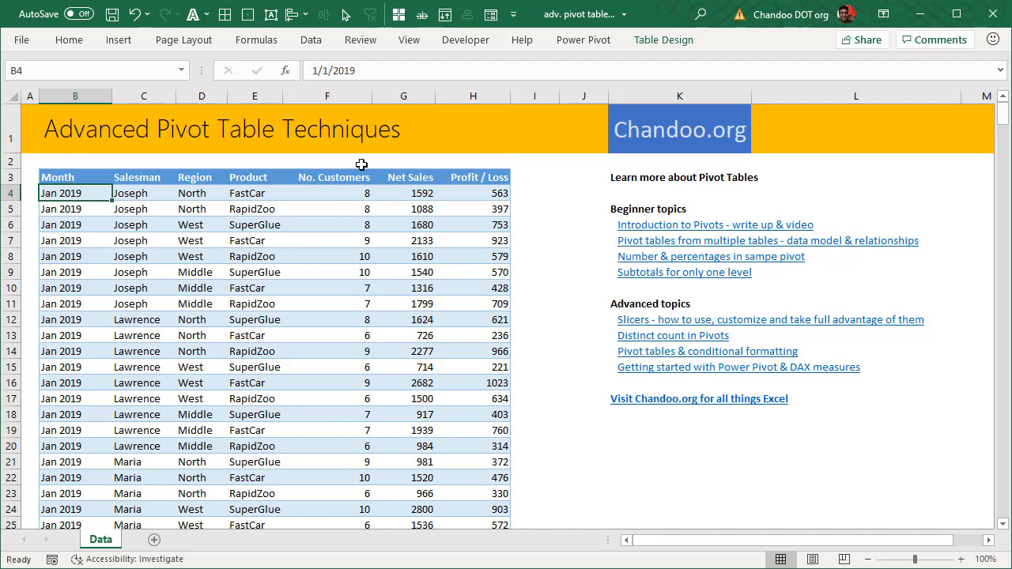
{"action": "left_click", "coordinate": [118, 39]}
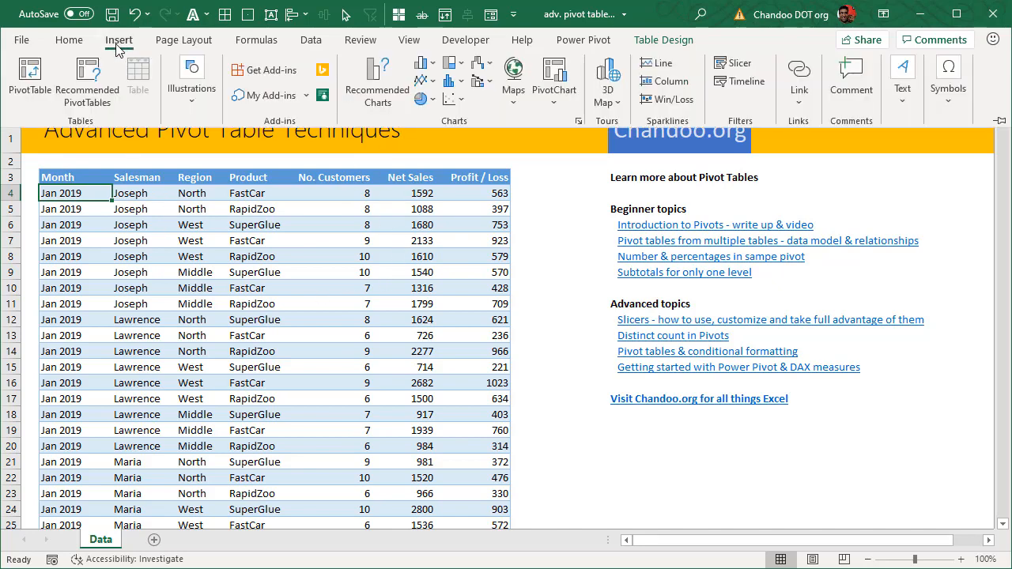
Insert a pivot table on a new sheet summing Net Sales by Month, without Quarters
{"action": "left_click", "coordinate": [28, 75]}
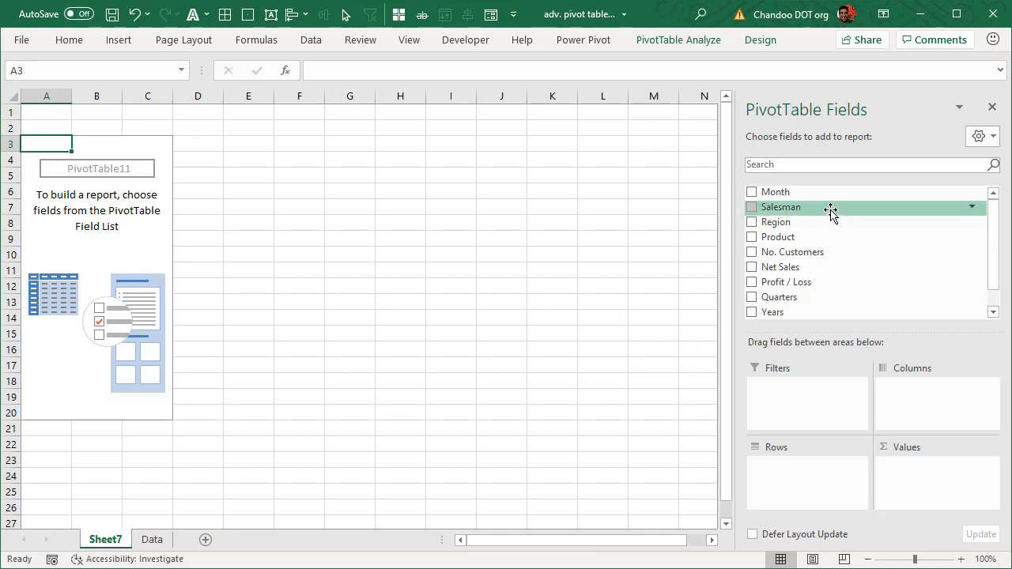
{"action": "left_click", "coordinate": [751, 191]}
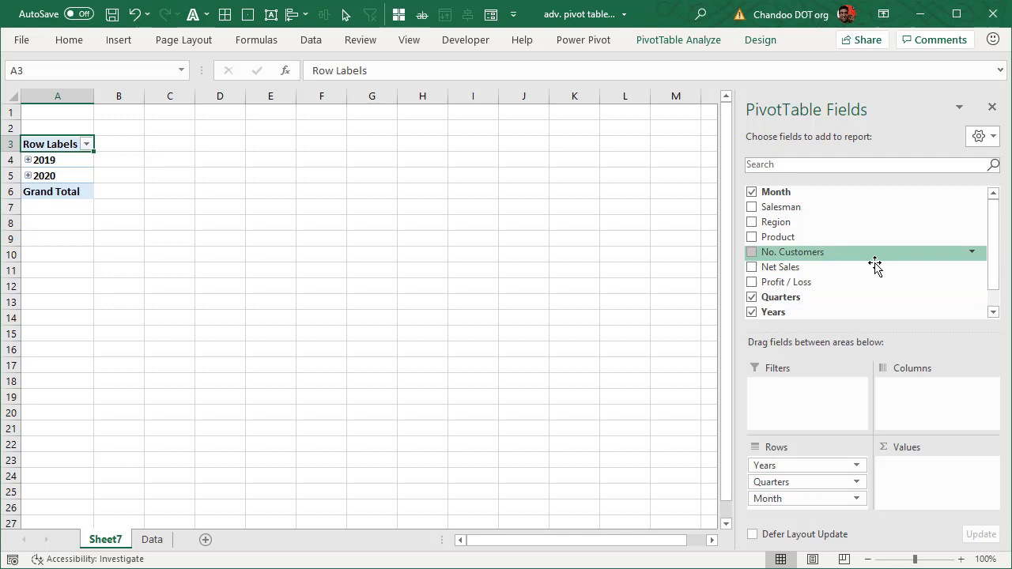
{"action": "left_click", "coordinate": [752, 267]}
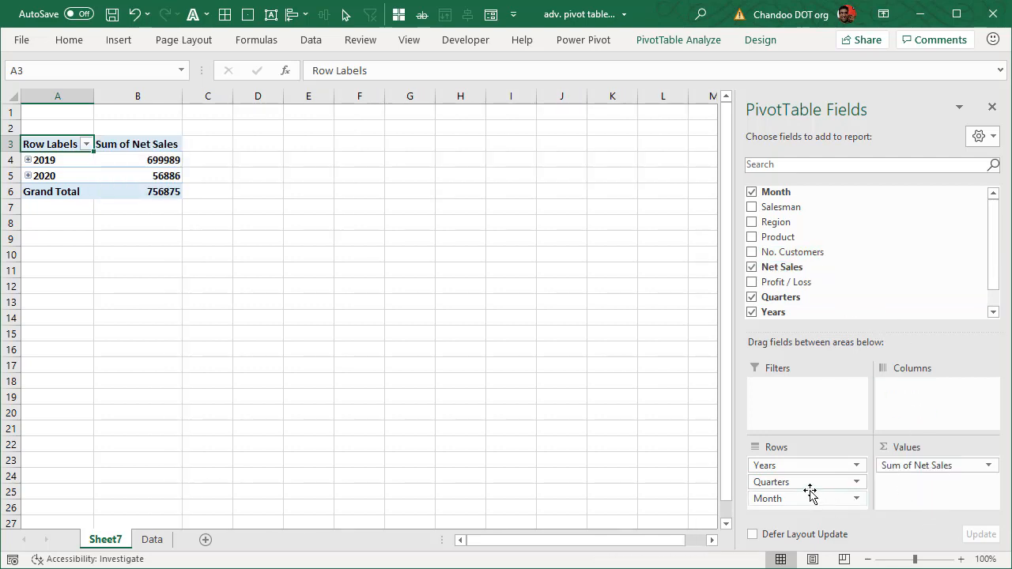
{"action": "left_click", "coordinate": [752, 296]}
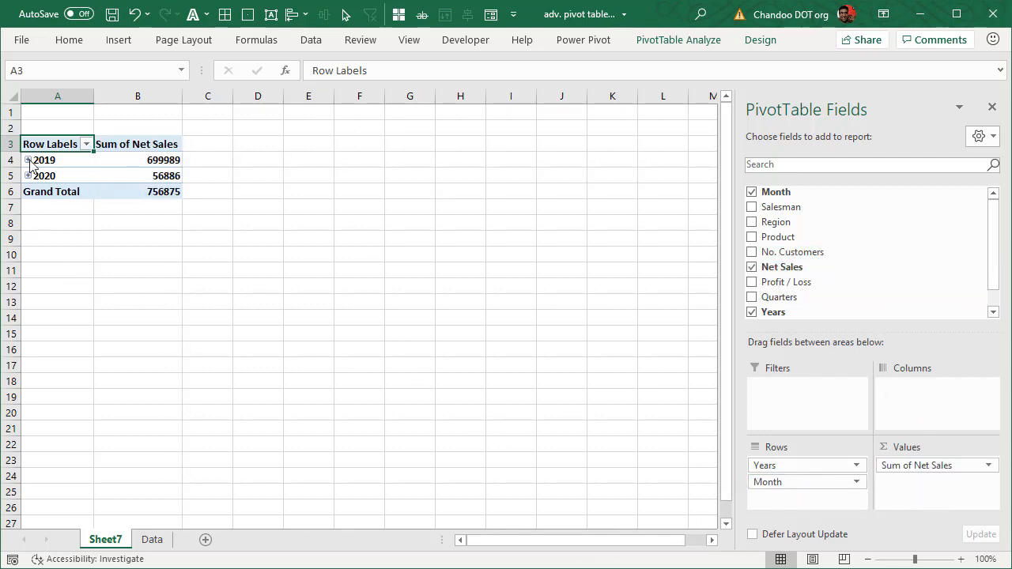
Expand 2019 and 2020 to list their months and select the Grand Total value
{"action": "left_click", "coordinate": [27, 160]}
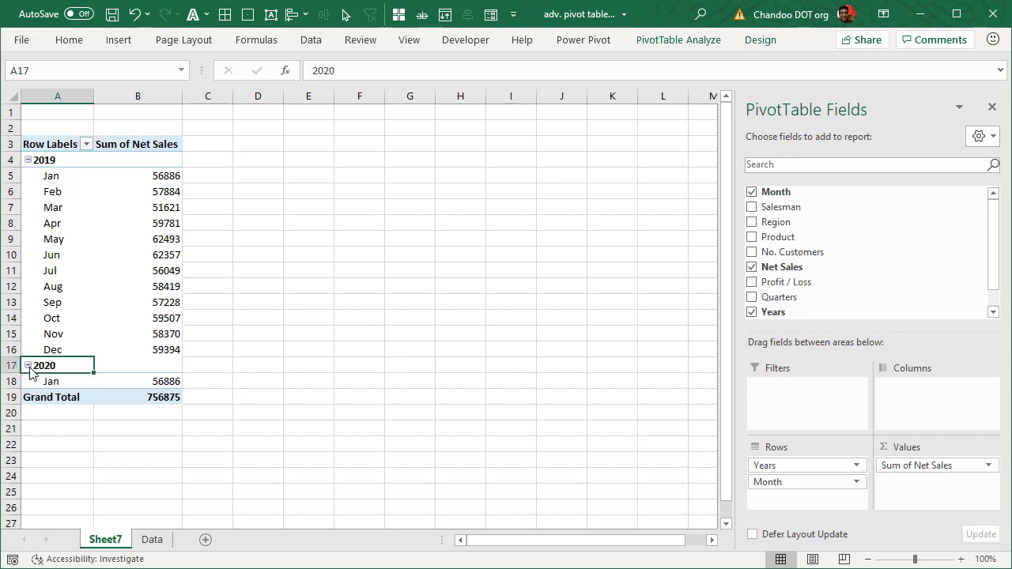
{"action": "left_click", "coordinate": [137, 176]}
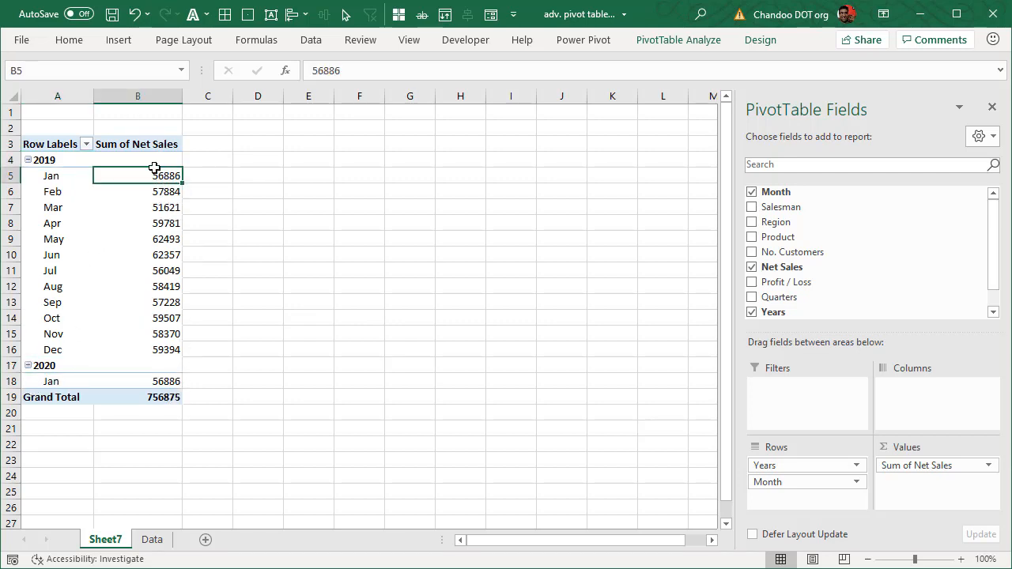
{"action": "mouse_move", "coordinate": [141, 426]}
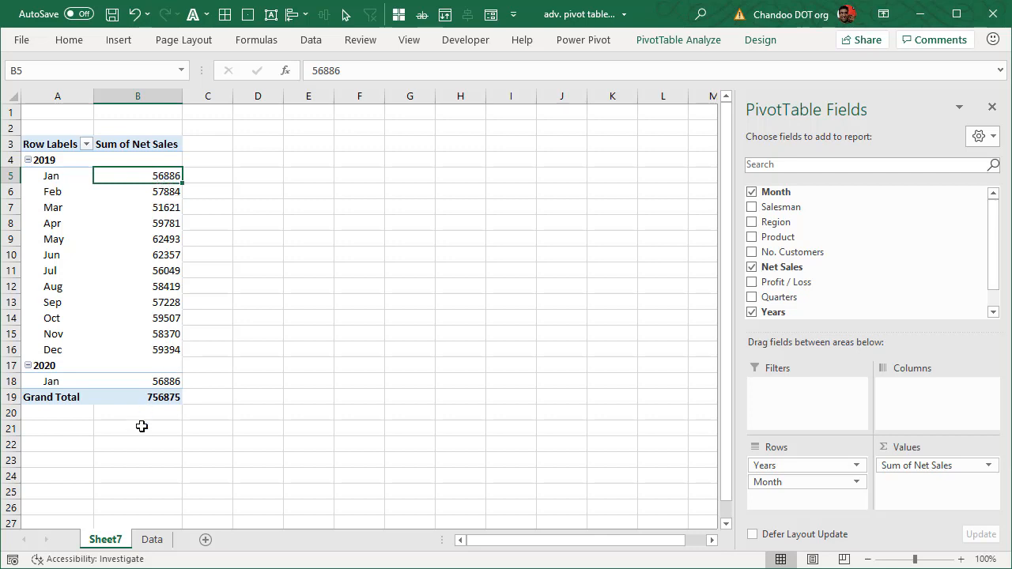
{"action": "left_click", "coordinate": [138, 397]}
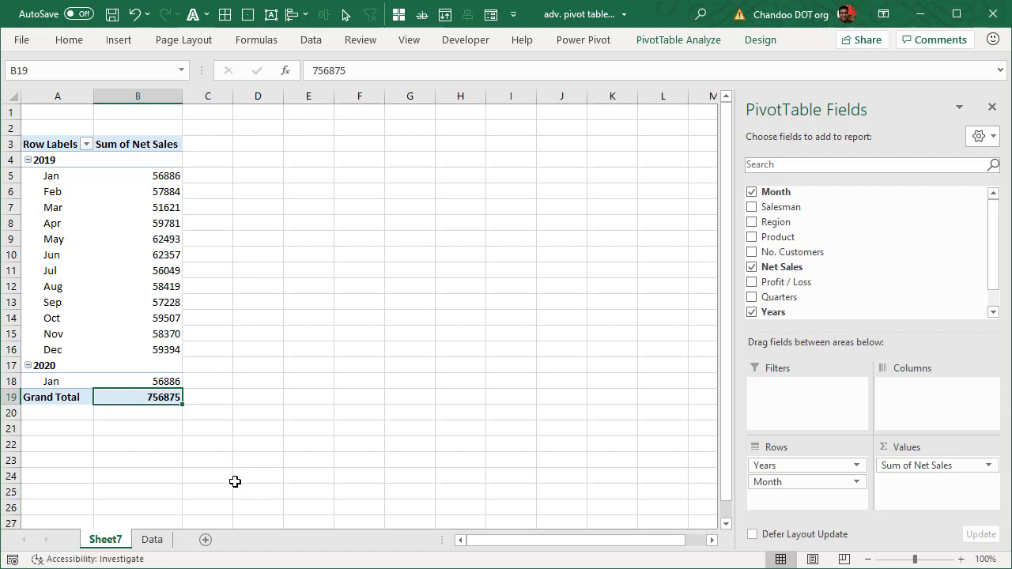
{"action": "mouse_move", "coordinate": [173, 211]}
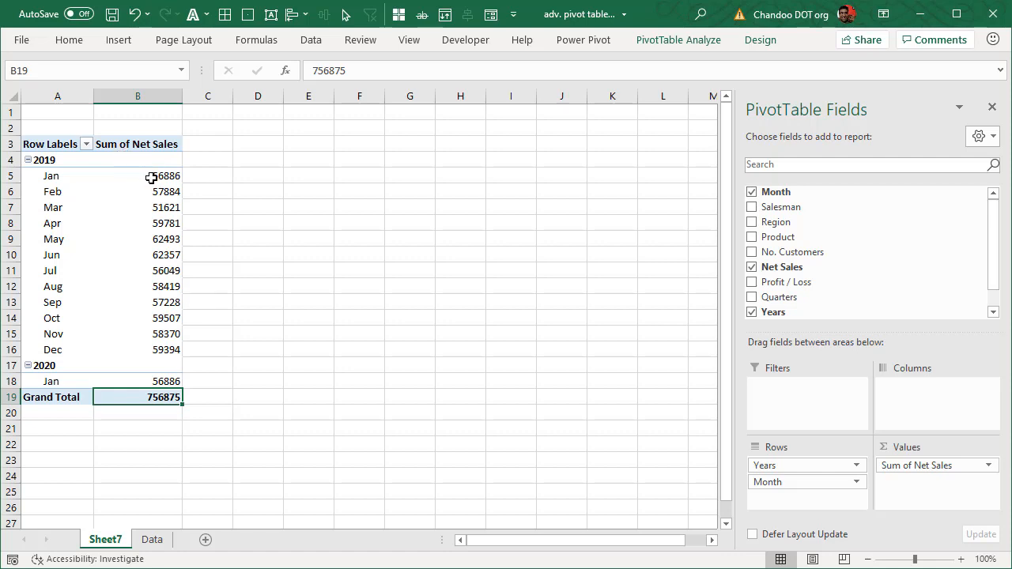
Show the Sum of Net Sales values as % of Grand Total
{"action": "right_click", "coordinate": [150, 175]}
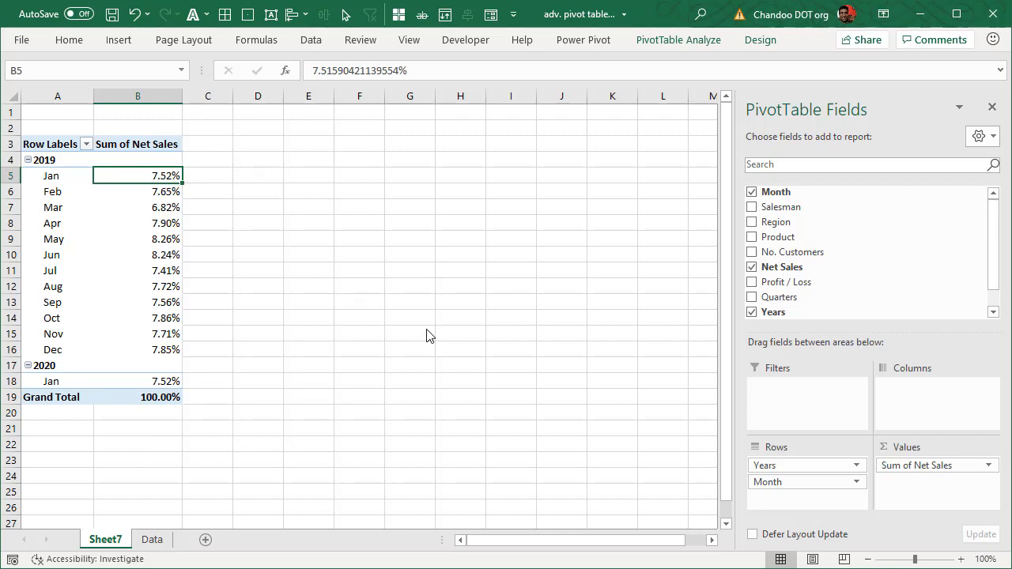
{"action": "mouse_move", "coordinate": [88, 131]}
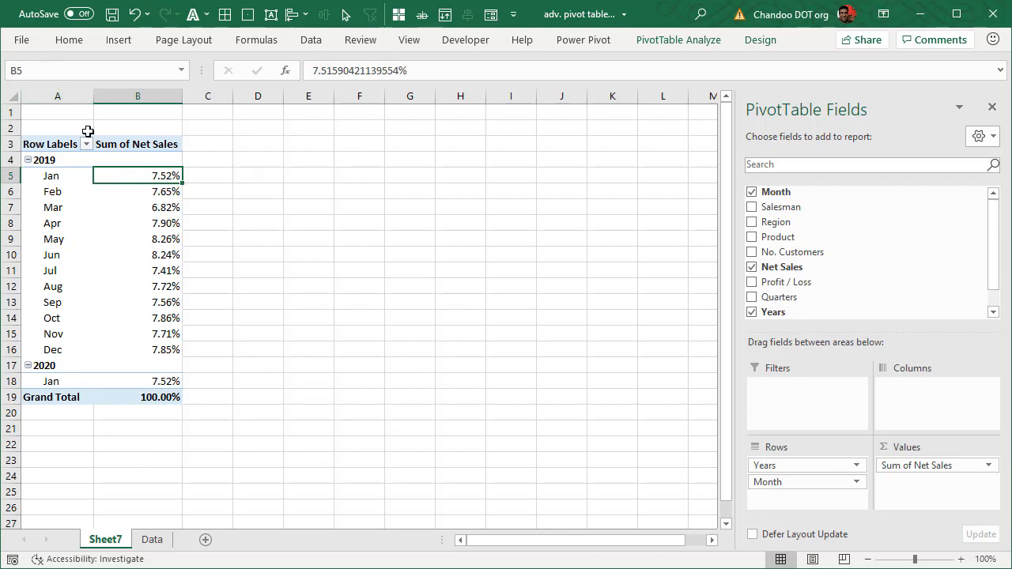
{"action": "mouse_move", "coordinate": [175, 375]}
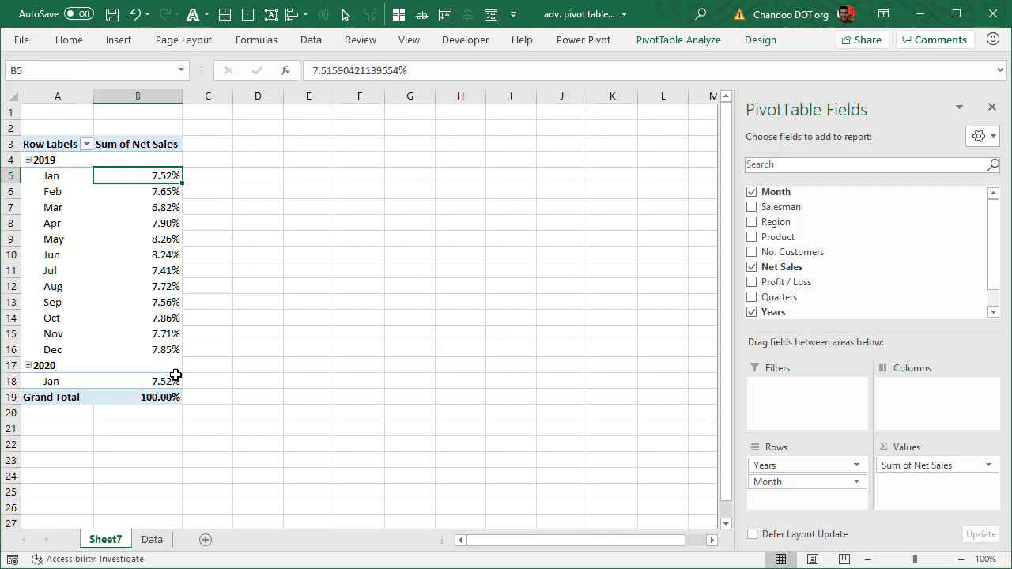
{"action": "mouse_move", "coordinate": [345, 262]}
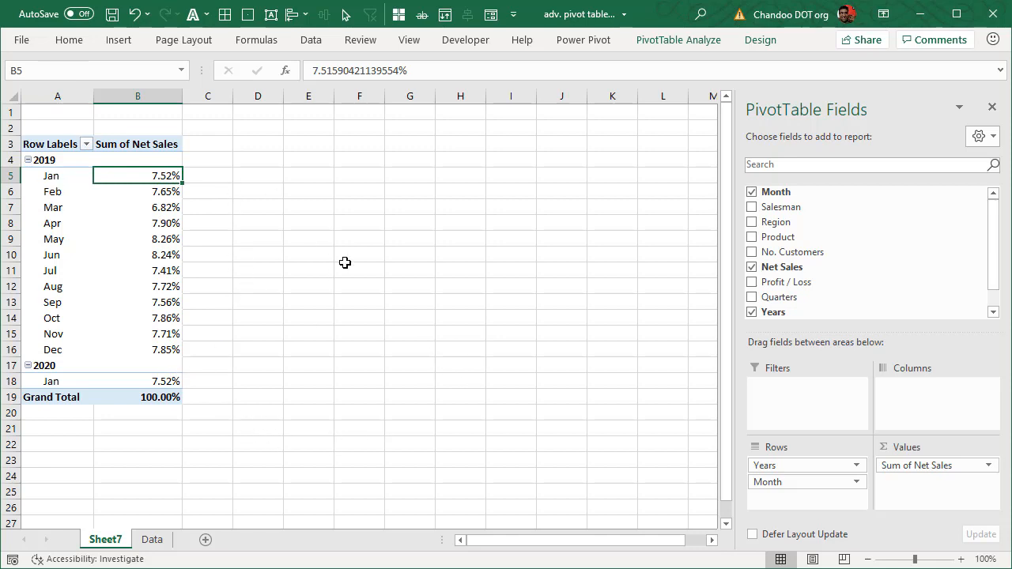
{"action": "mouse_move", "coordinate": [177, 188]}
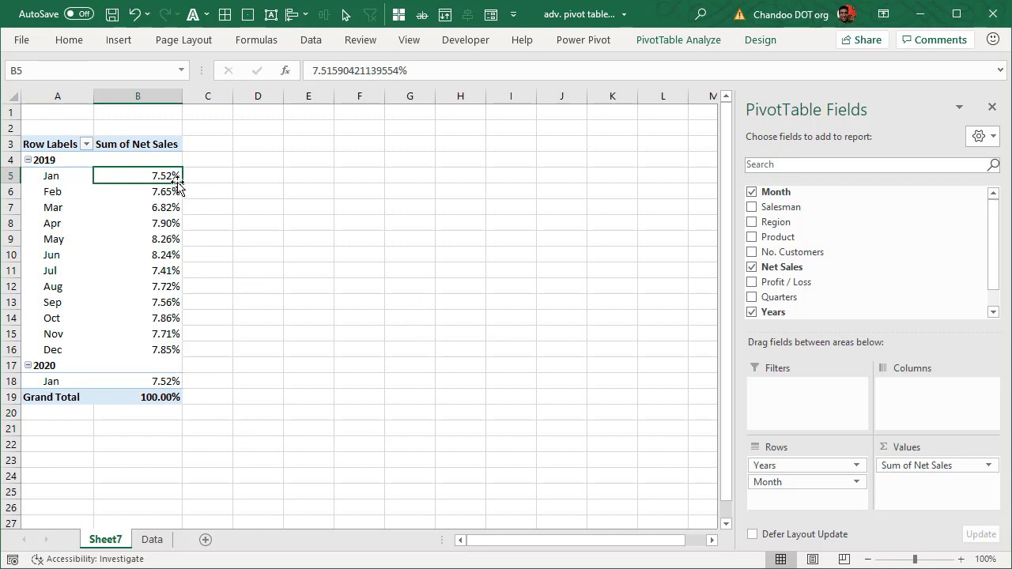
{"action": "mouse_move", "coordinate": [328, 220]}
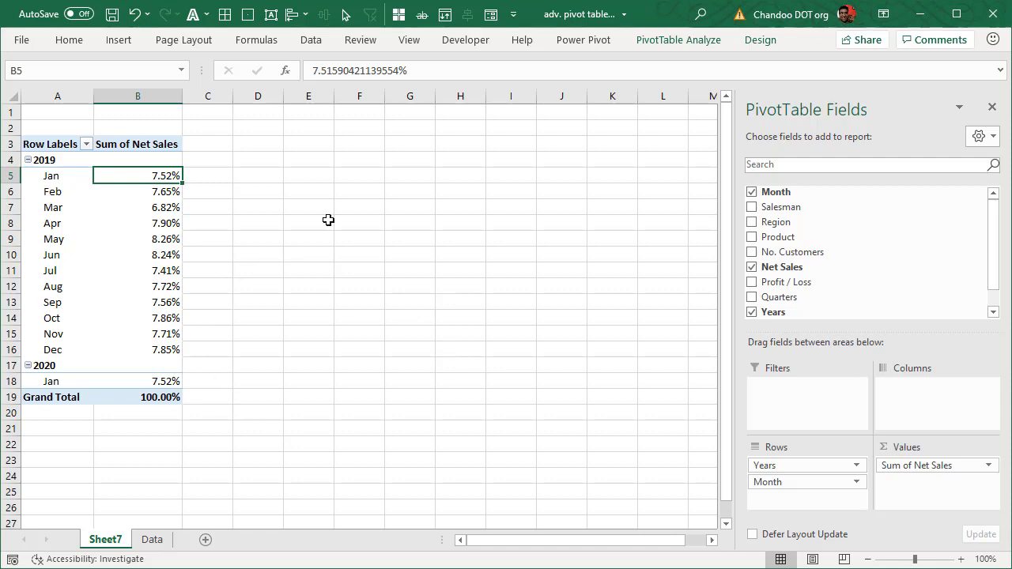
{"action": "mouse_move", "coordinate": [238, 189]}
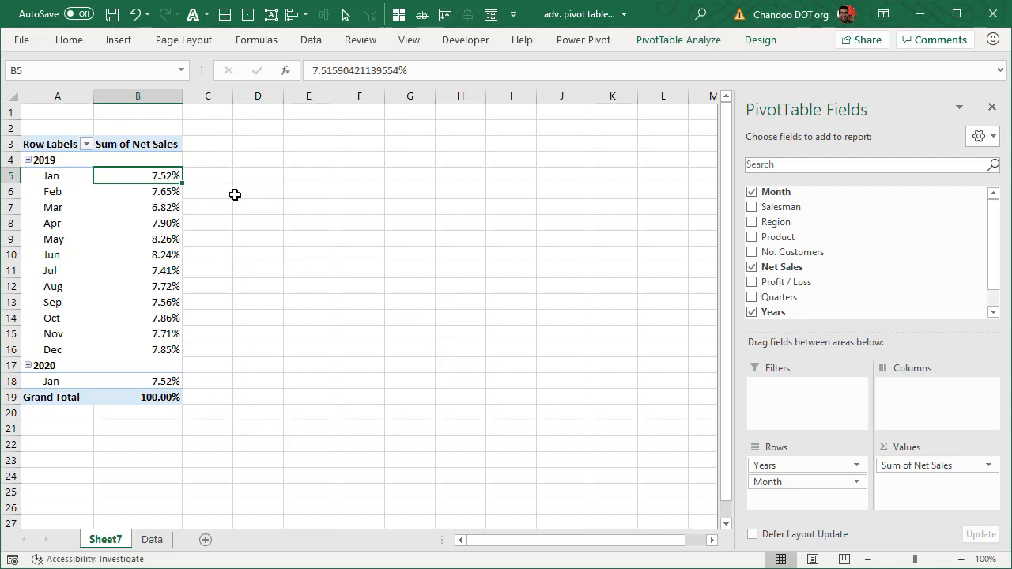
{"action": "mouse_move", "coordinate": [231, 197]}
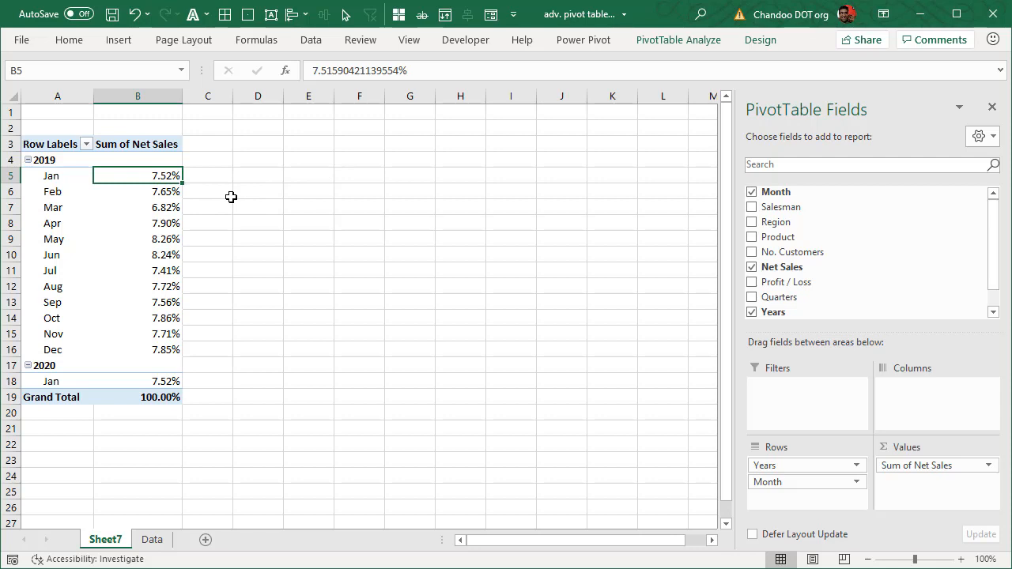
{"action": "mouse_move", "coordinate": [332, 200]}
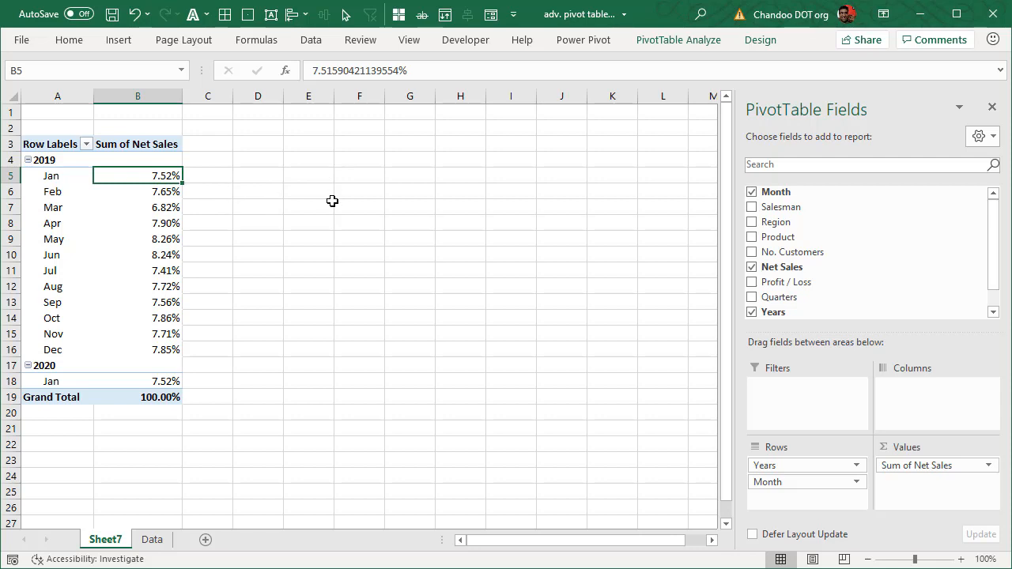
{"action": "mouse_move", "coordinate": [933, 465]}
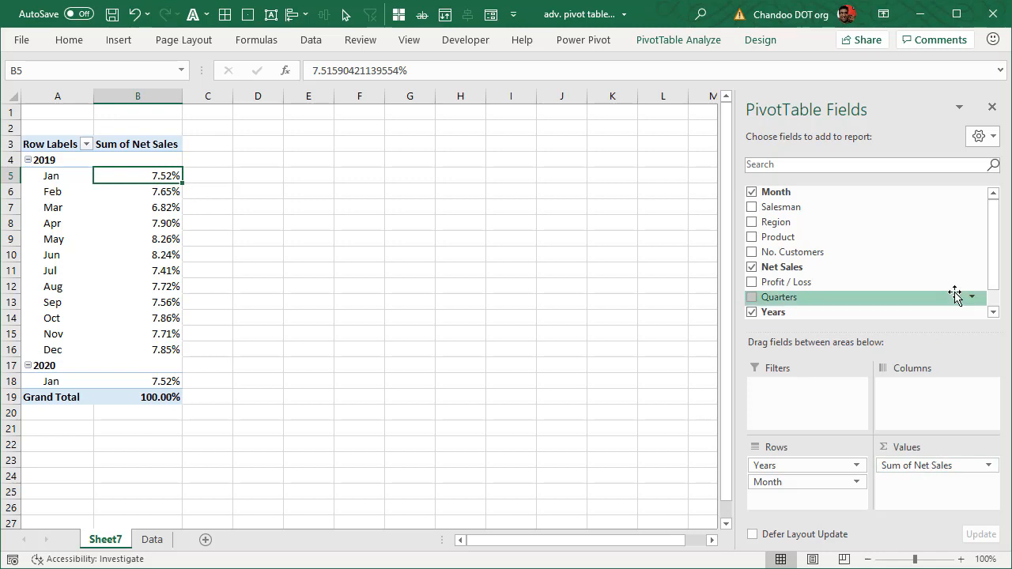
{"action": "mouse_move", "coordinate": [829, 326]}
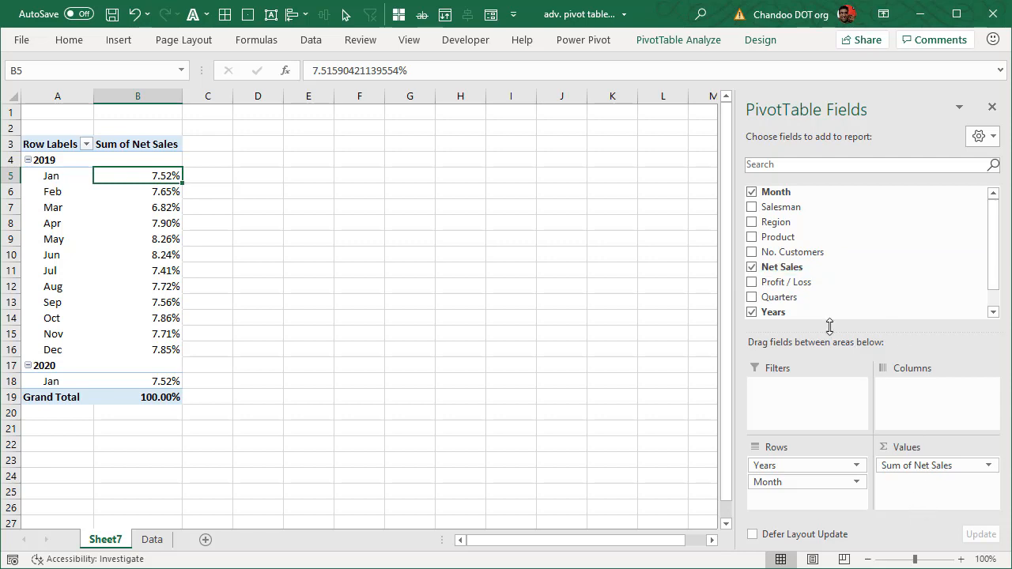
{"action": "mouse_move", "coordinate": [942, 505]}
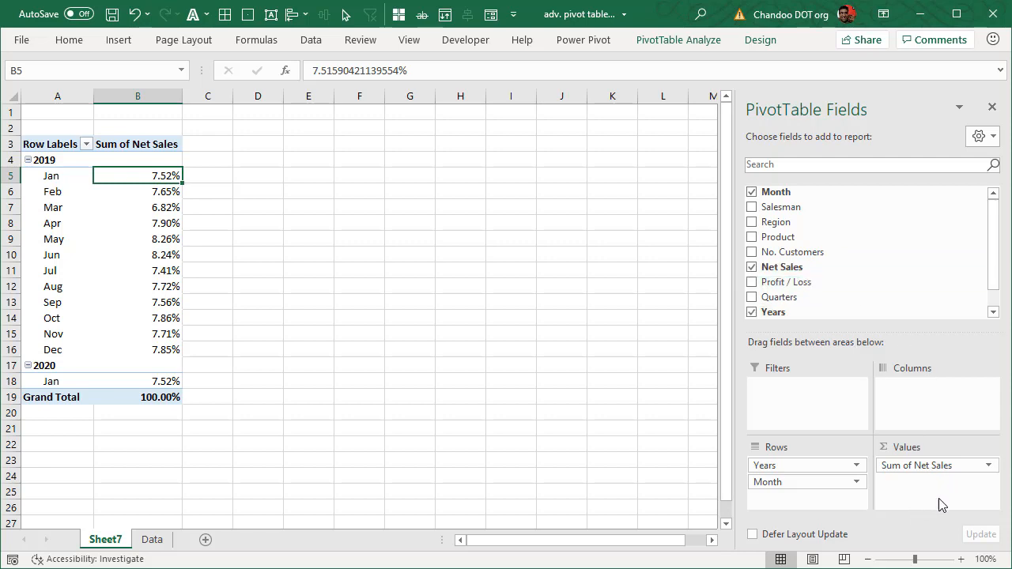
{"action": "mouse_move", "coordinate": [783, 267]}
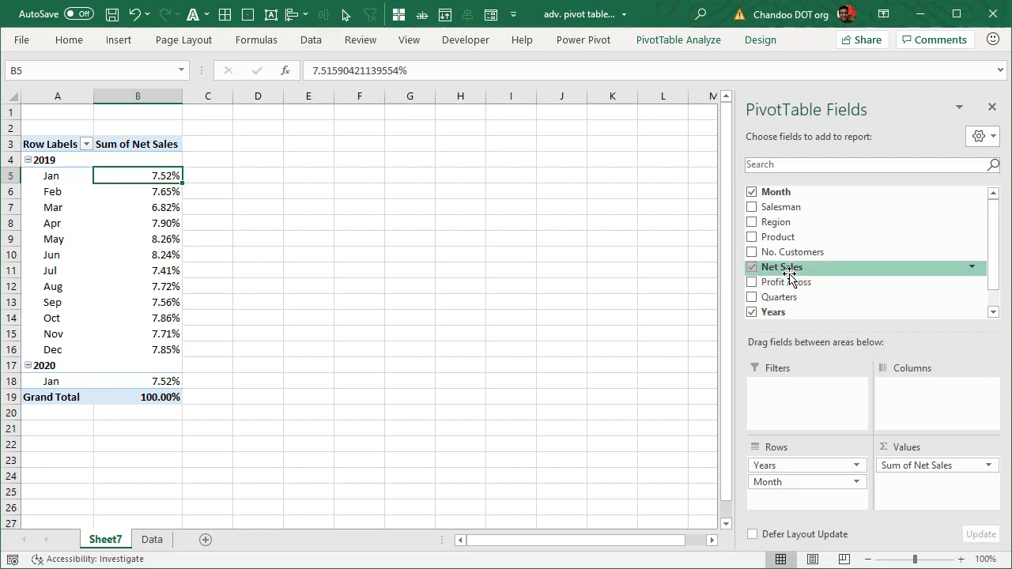
Add Net Sales to Values again, creating a Sum of Net Sales2 column of raw totals
{"action": "left_click", "coordinate": [752, 266]}
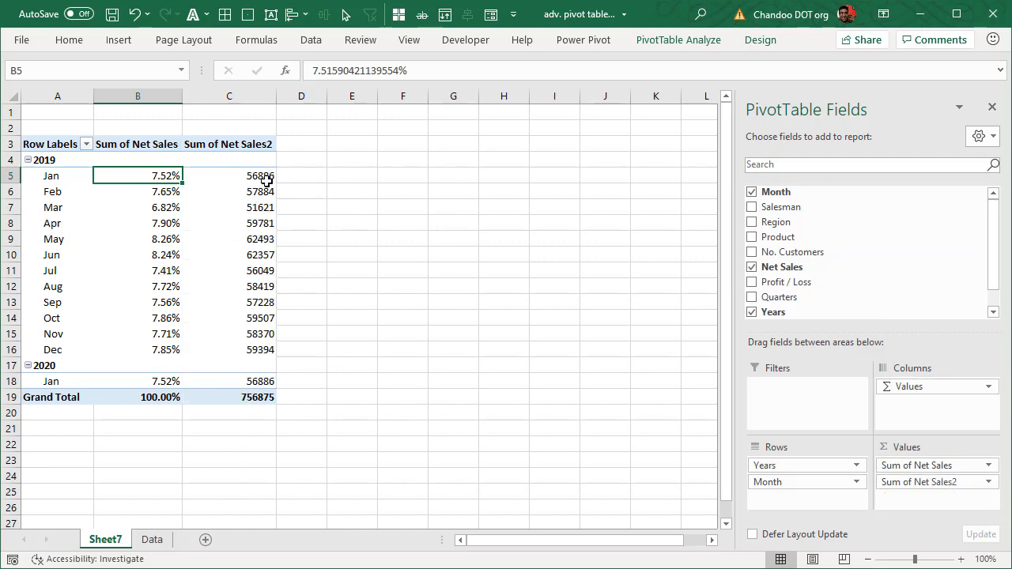
{"action": "mouse_move", "coordinate": [387, 222]}
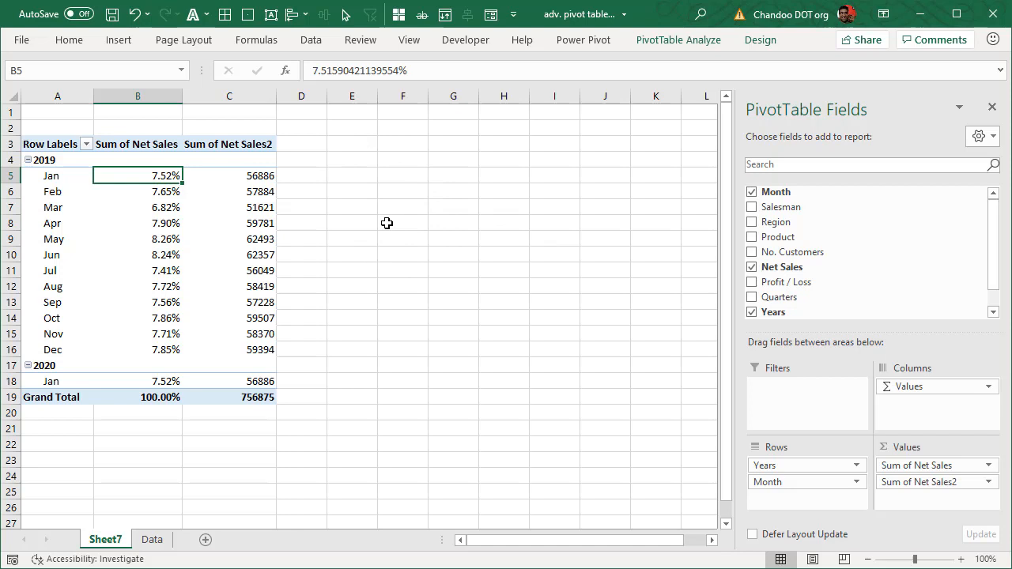
{"action": "mouse_move", "coordinate": [246, 186]}
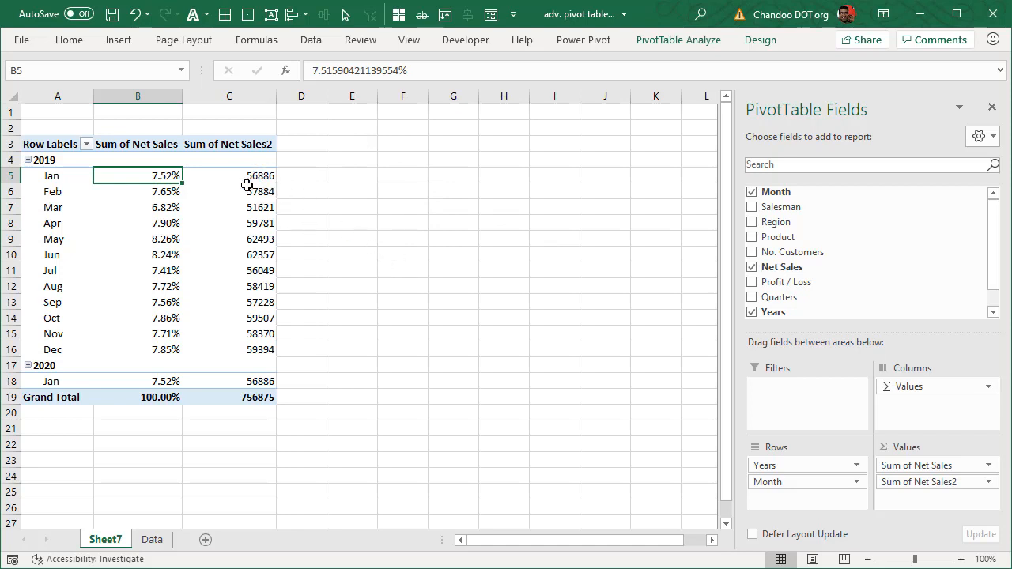
{"action": "mouse_move", "coordinate": [261, 177]}
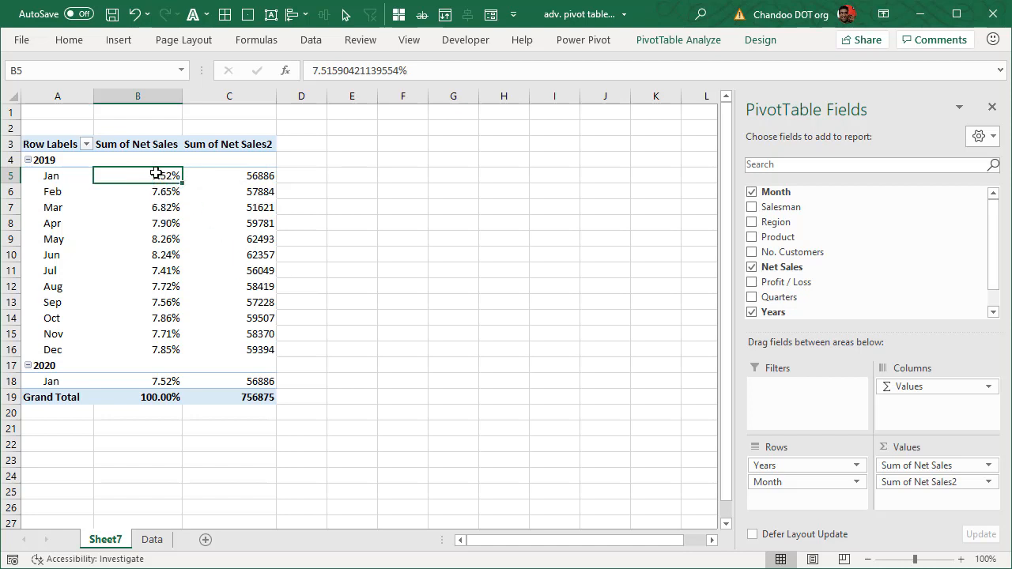
{"action": "mouse_move", "coordinate": [166, 244]}
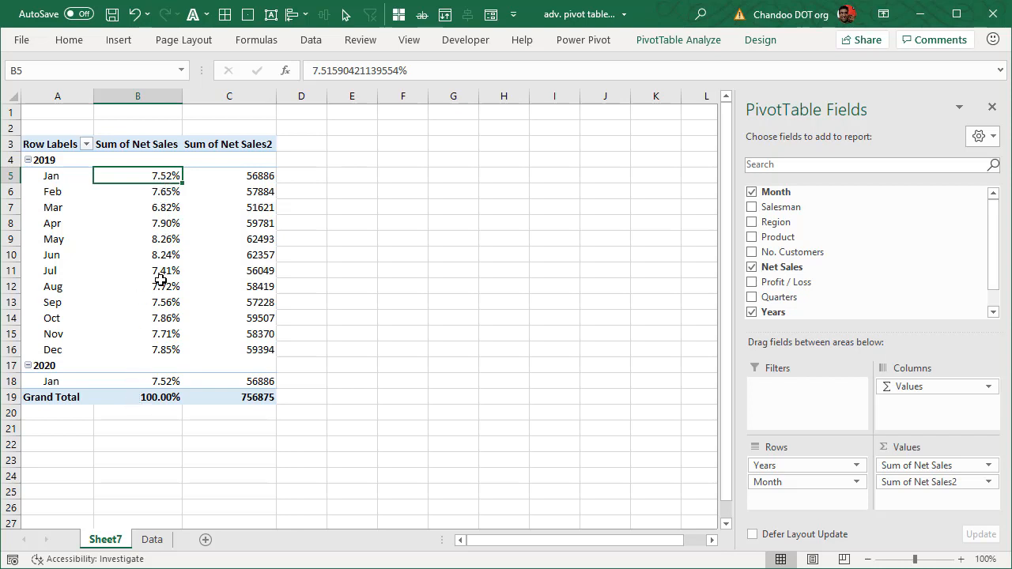
{"action": "mouse_move", "coordinate": [166, 175]}
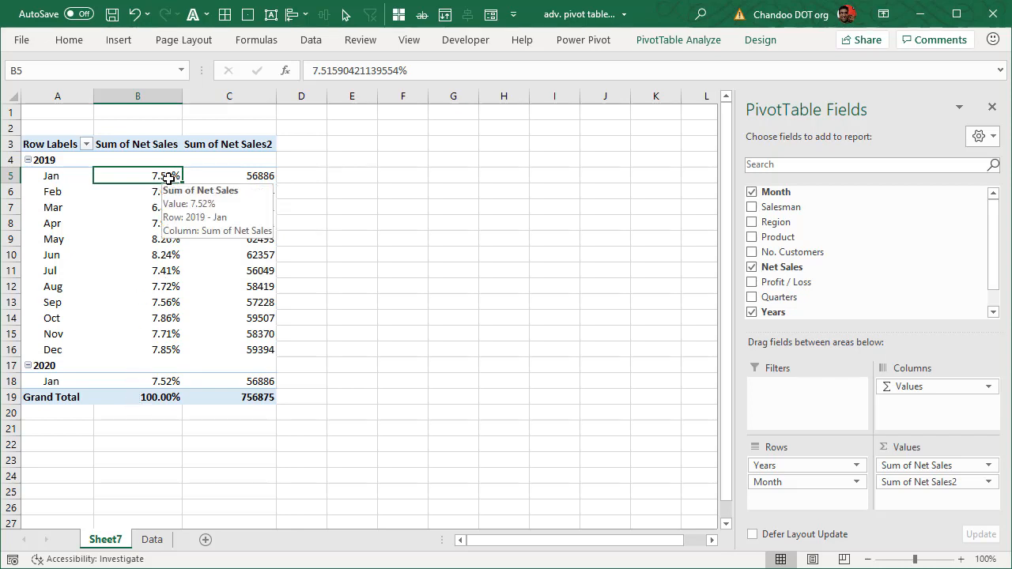
{"action": "mouse_move", "coordinate": [273, 255]}
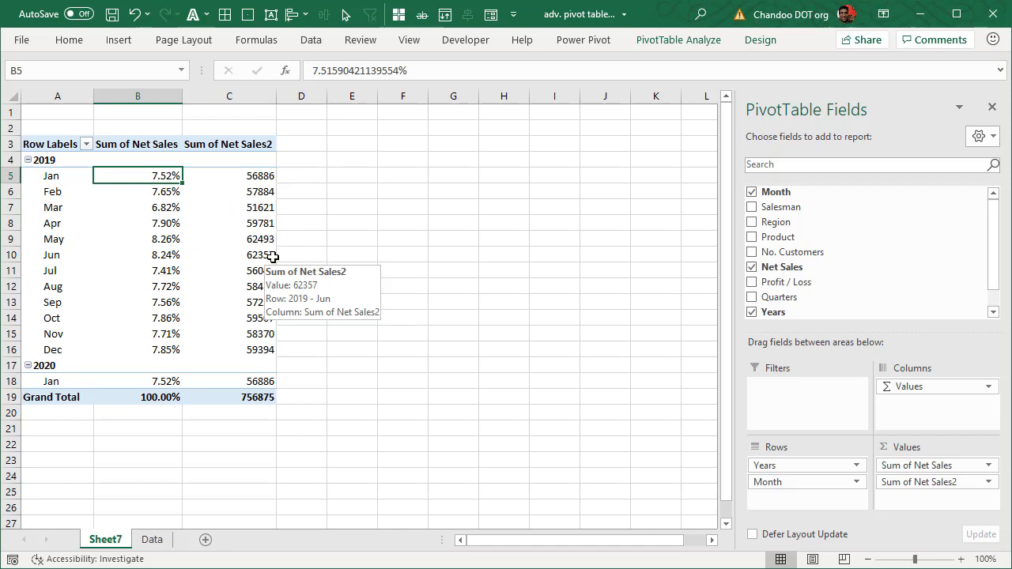
Apply blue data bars to B5 and extend them to all Sum of Net Sales percentage cells
{"action": "right_click", "coordinate": [138, 176]}
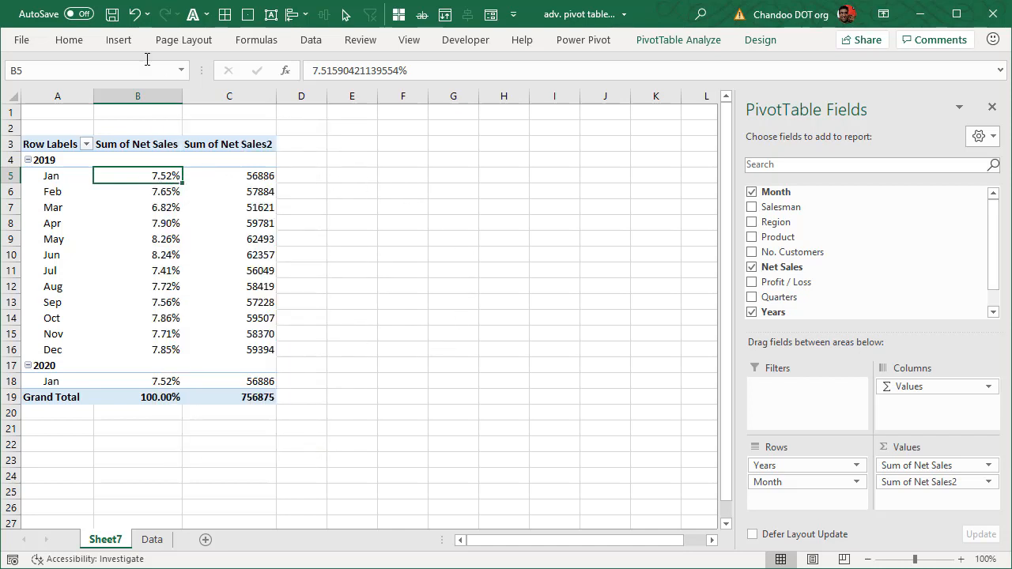
{"action": "left_click", "coordinate": [548, 82]}
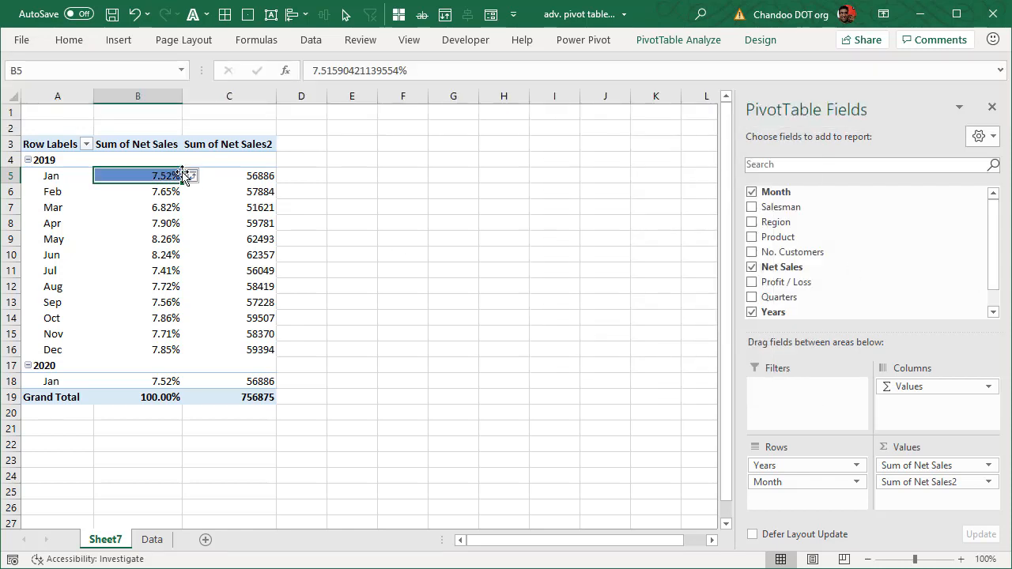
{"action": "left_click", "coordinate": [193, 175]}
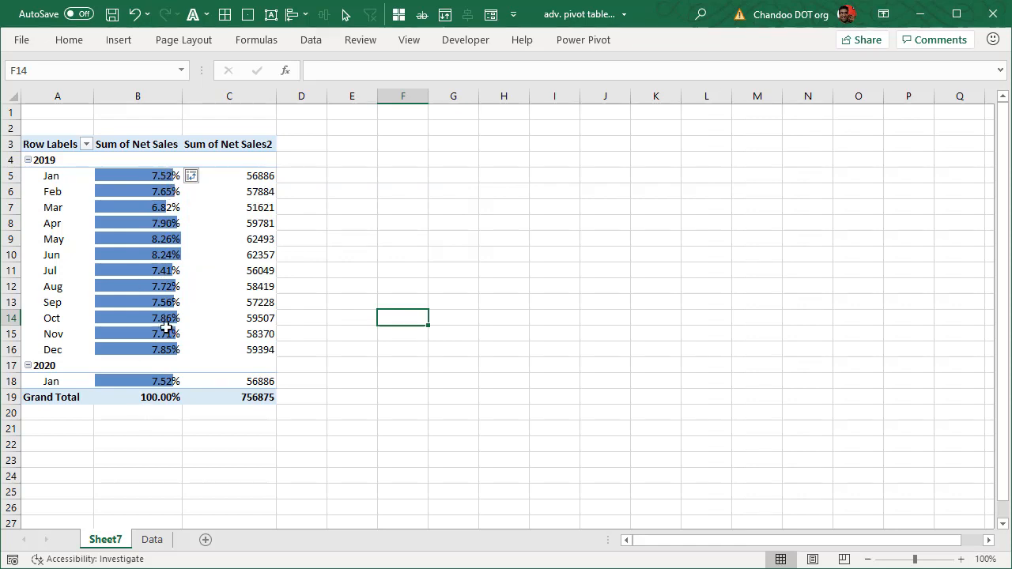
{"action": "mouse_move", "coordinate": [160, 265]}
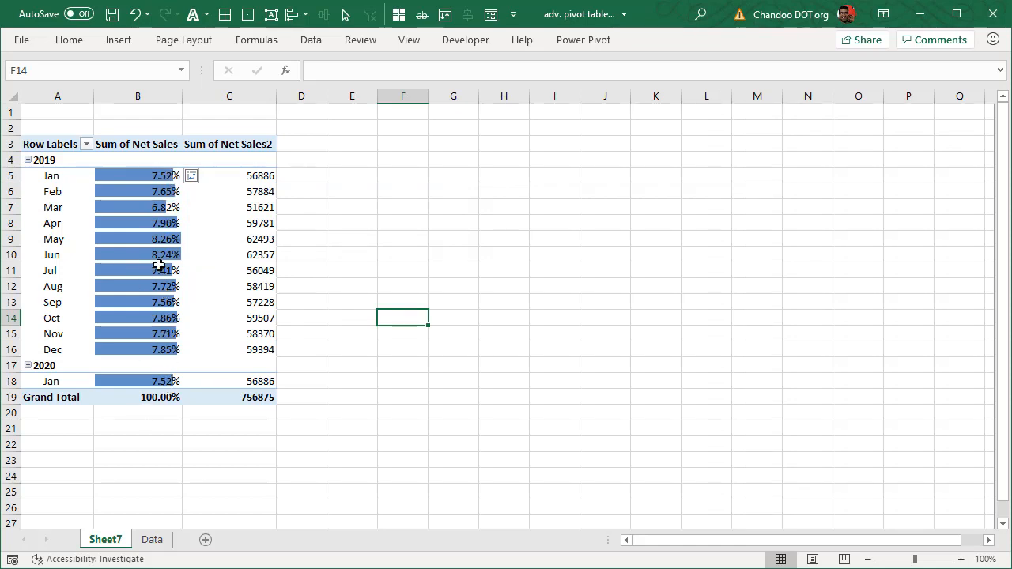
Reselect the whole pivot table, then switch to the Data sheet
{"action": "left_click", "coordinate": [229, 254]}
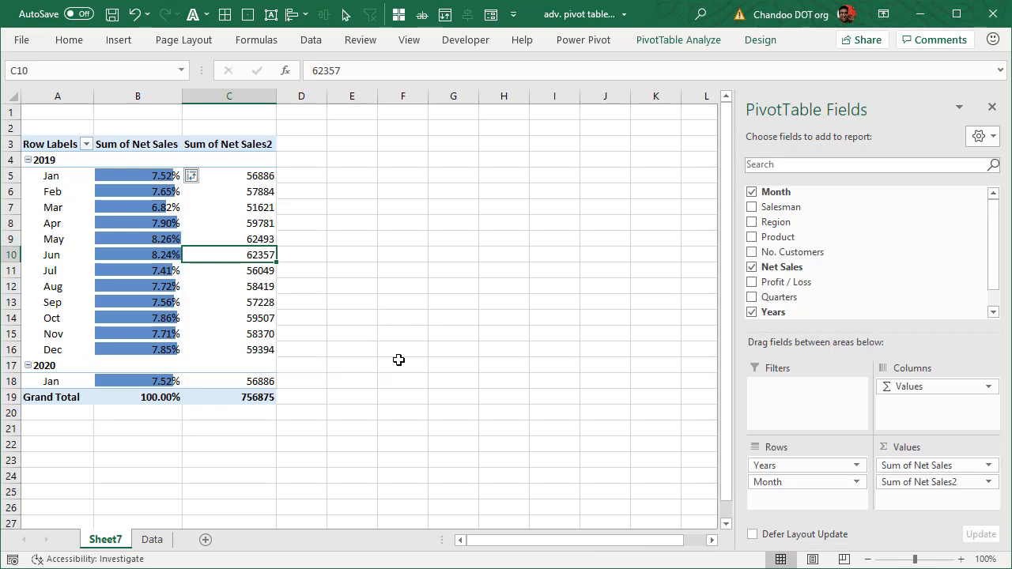
{"action": "left_click", "coordinate": [453, 301]}
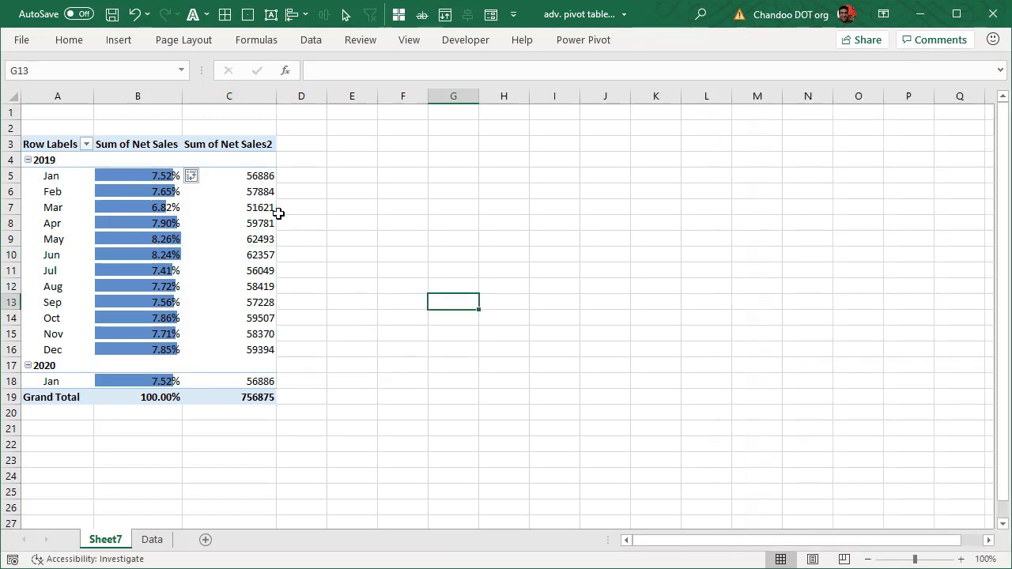
{"action": "left_click", "coordinate": [229, 175]}
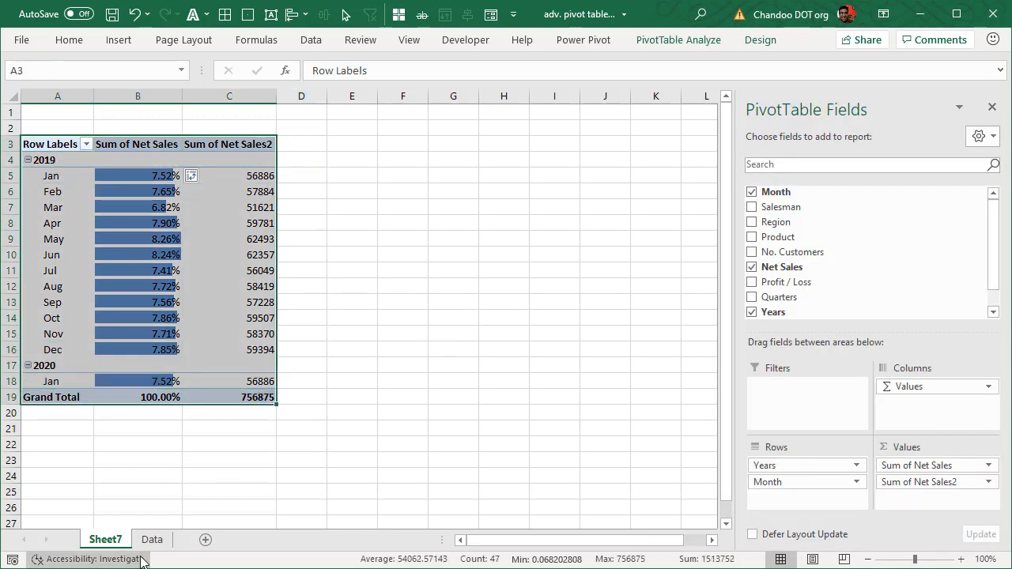
{"action": "left_click", "coordinate": [152, 539]}
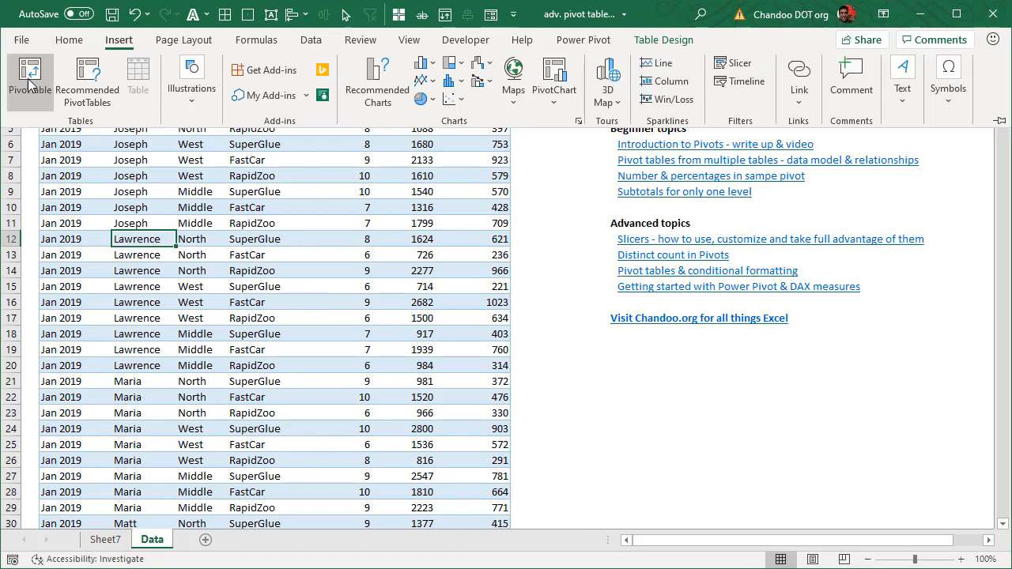
Insert a Sheet8 pivot table with months under expanded 2019 and 2020, and Net Sales twice
{"action": "left_click", "coordinate": [29, 79]}
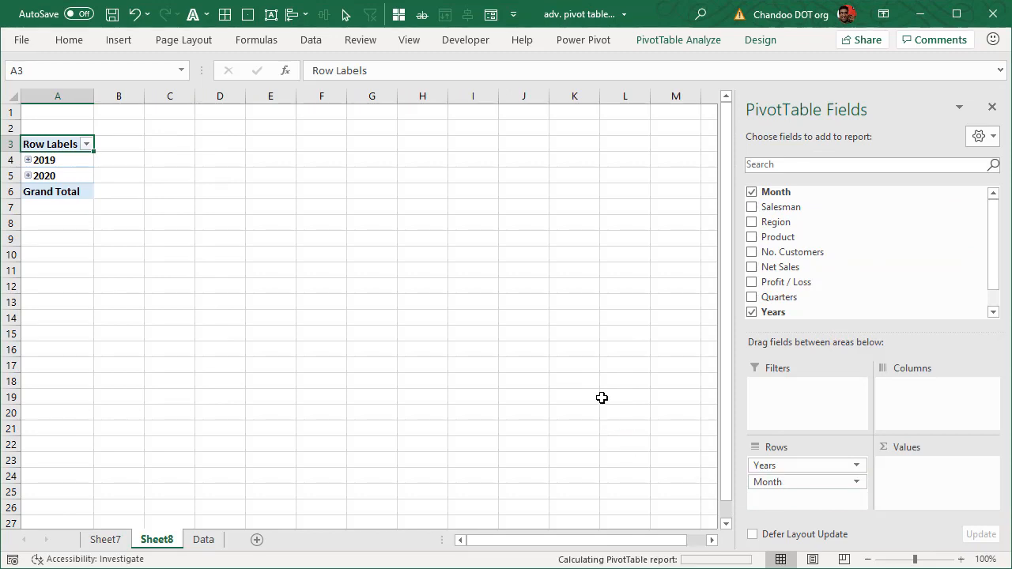
{"action": "left_click", "coordinate": [28, 160]}
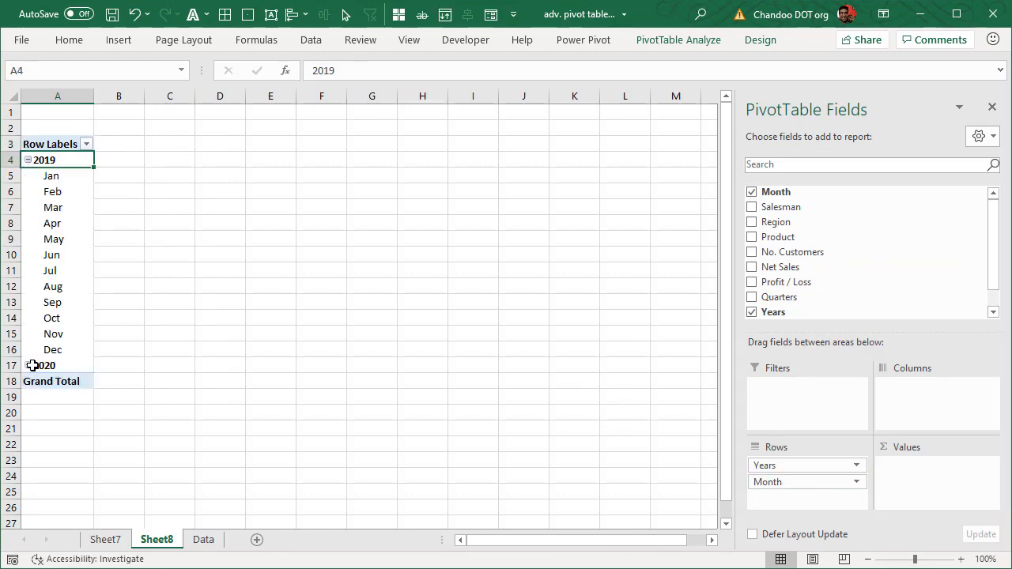
{"action": "left_click", "coordinate": [28, 366]}
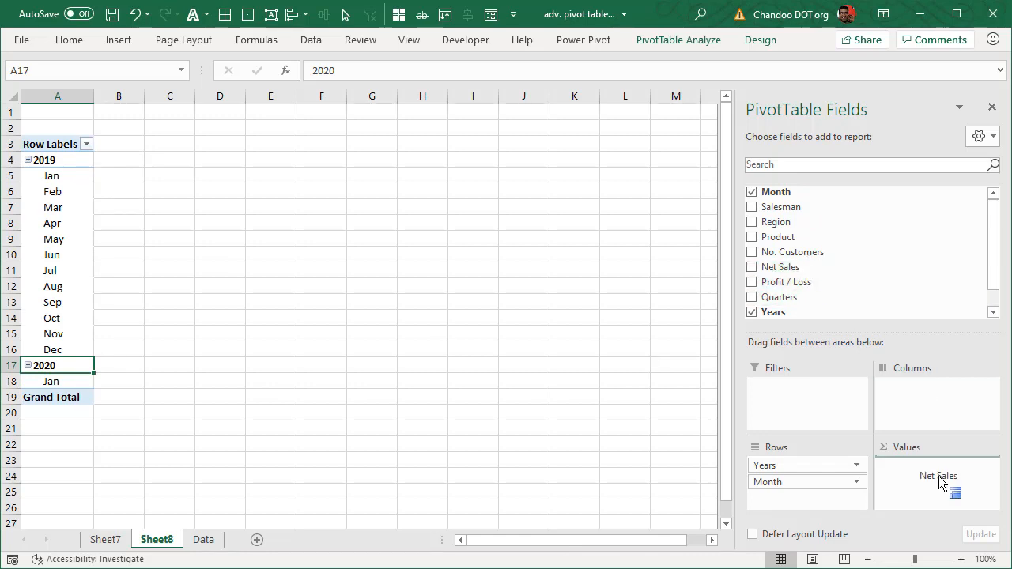
{"action": "left_click", "coordinate": [752, 266]}
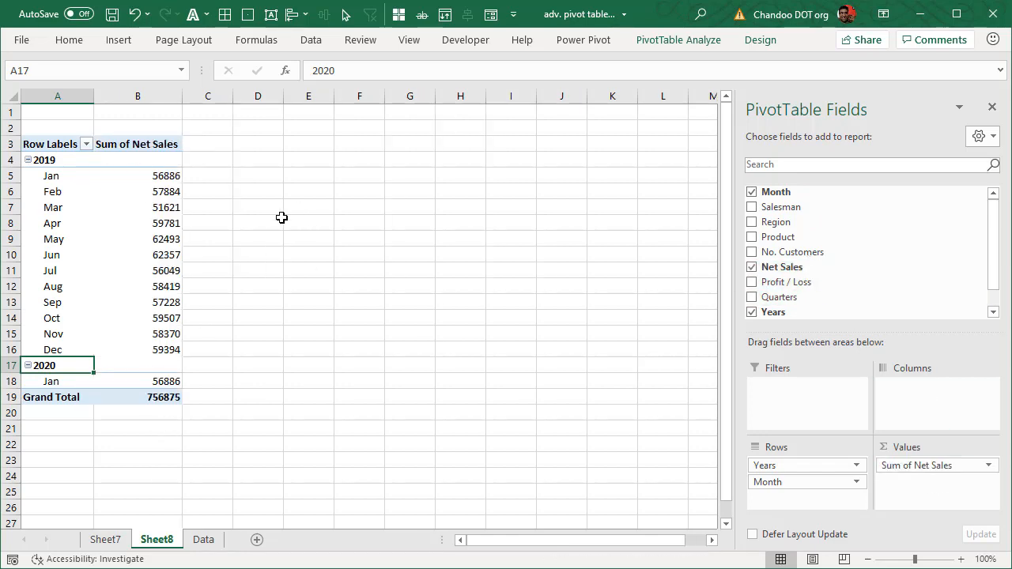
{"action": "mouse_move", "coordinate": [799, 311]}
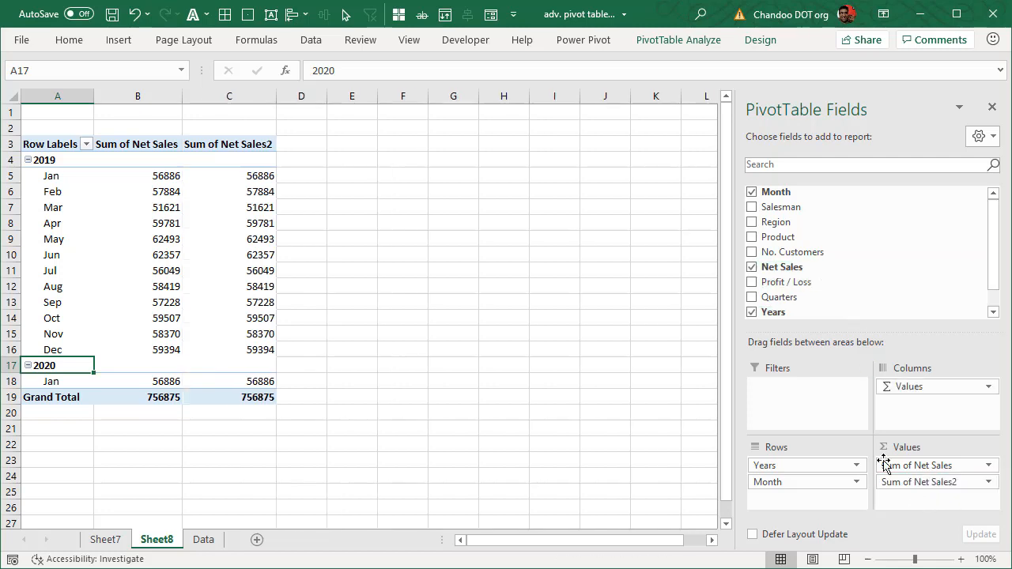
{"action": "mouse_move", "coordinate": [282, 205]}
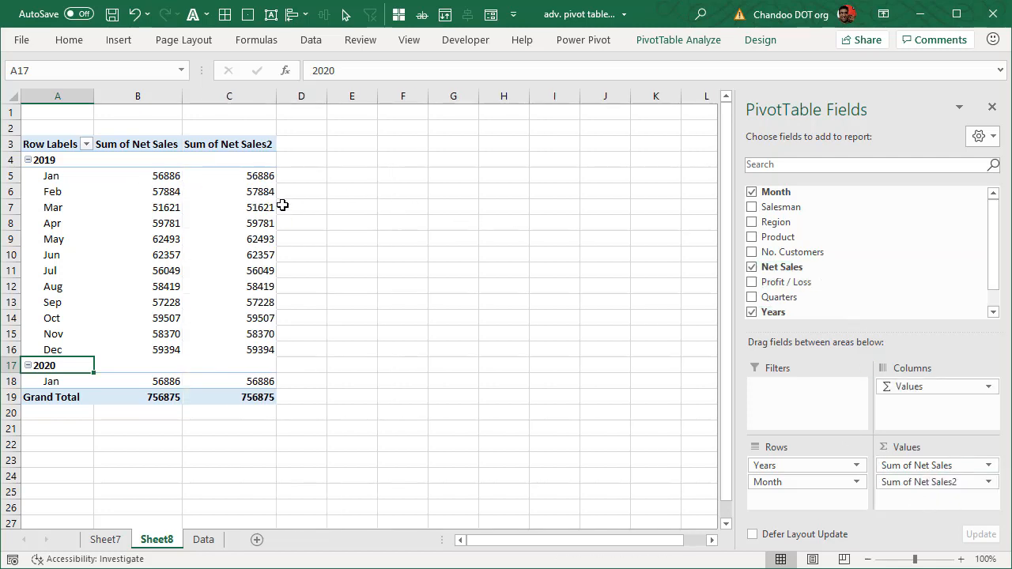
{"action": "mouse_move", "coordinate": [174, 182]}
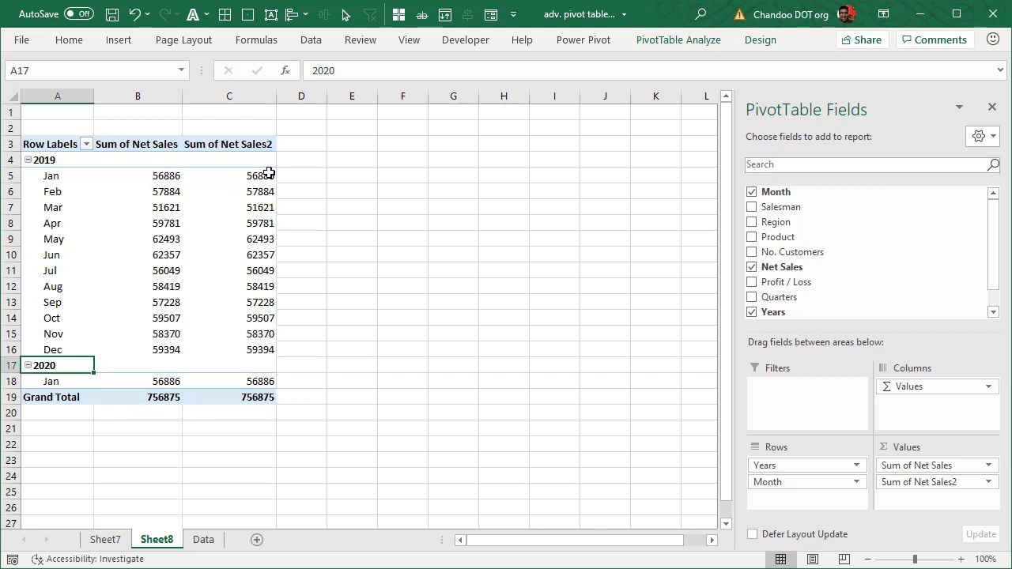
Show Sum of Net Sales2 as % Difference From, base field Month, base item (previous)
{"action": "right_click", "coordinate": [229, 175]}
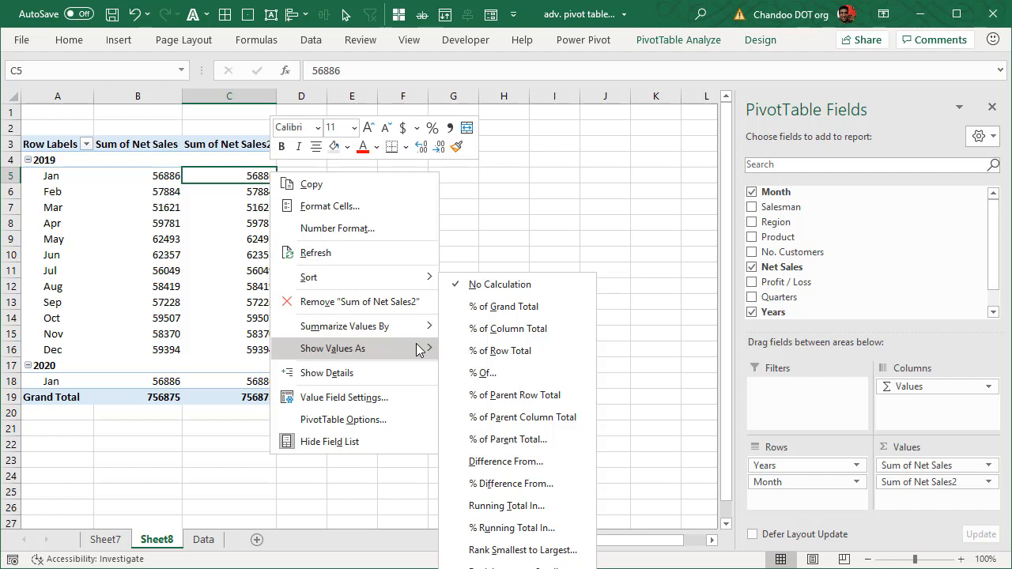
{"action": "left_click", "coordinate": [513, 483]}
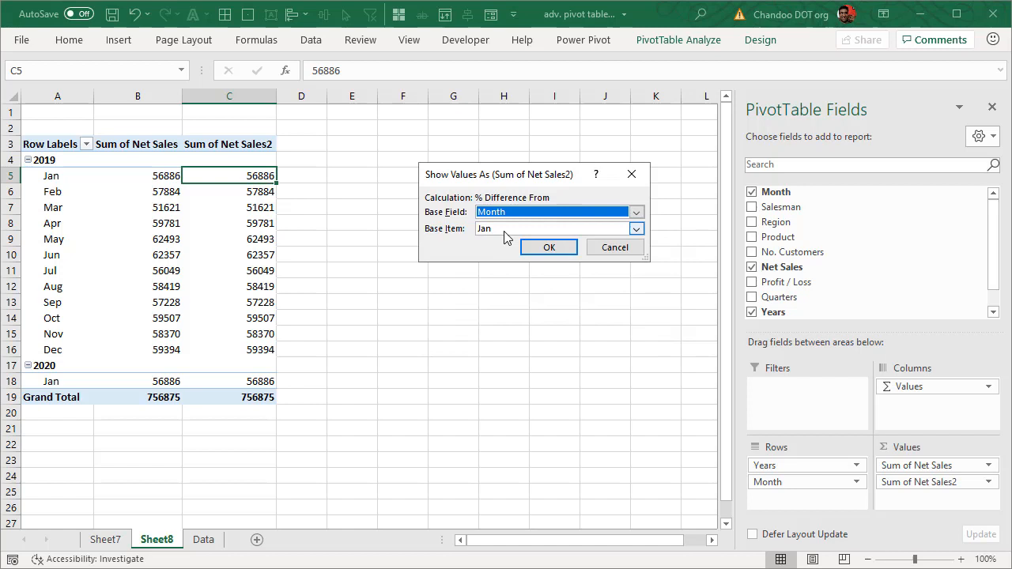
{"action": "mouse_move", "coordinate": [465, 220]}
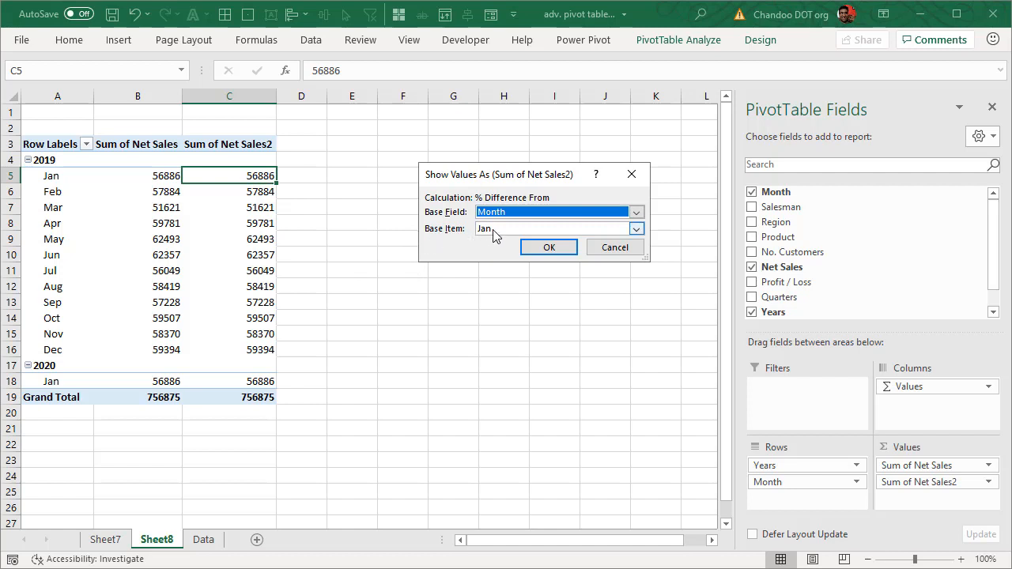
{"action": "mouse_move", "coordinate": [421, 206]}
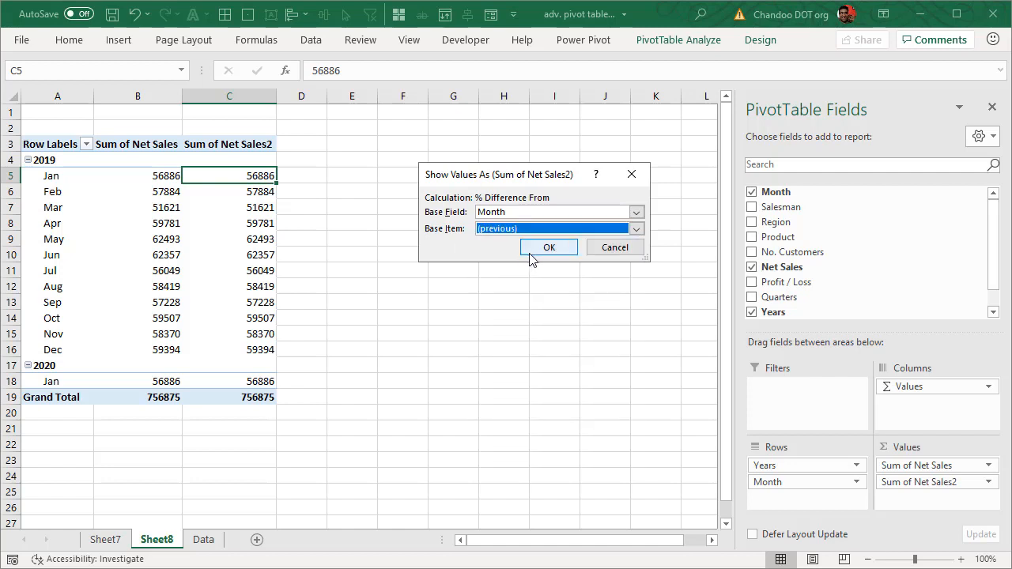
{"action": "left_click", "coordinate": [549, 247]}
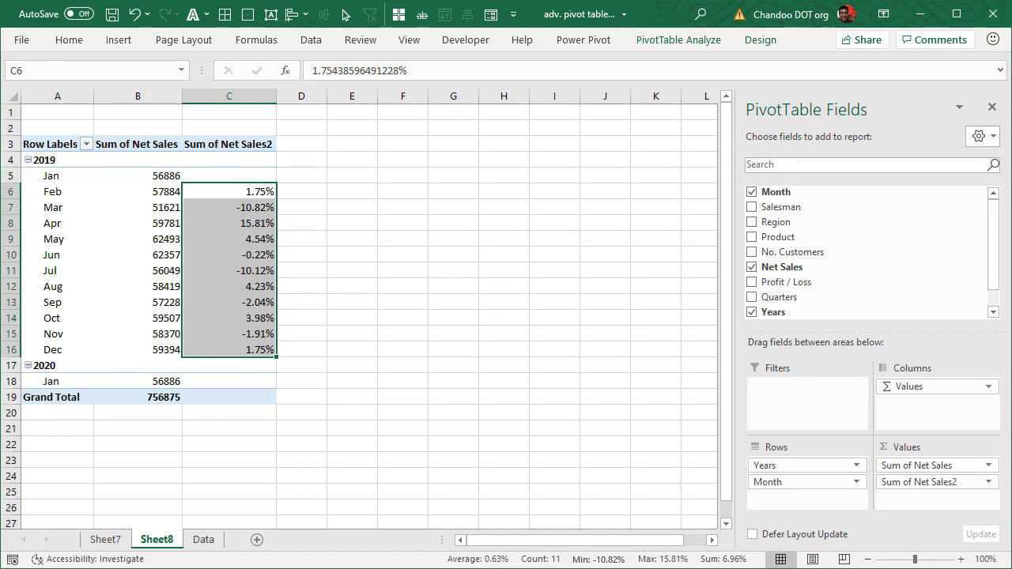
{"action": "mouse_move", "coordinate": [519, 151]}
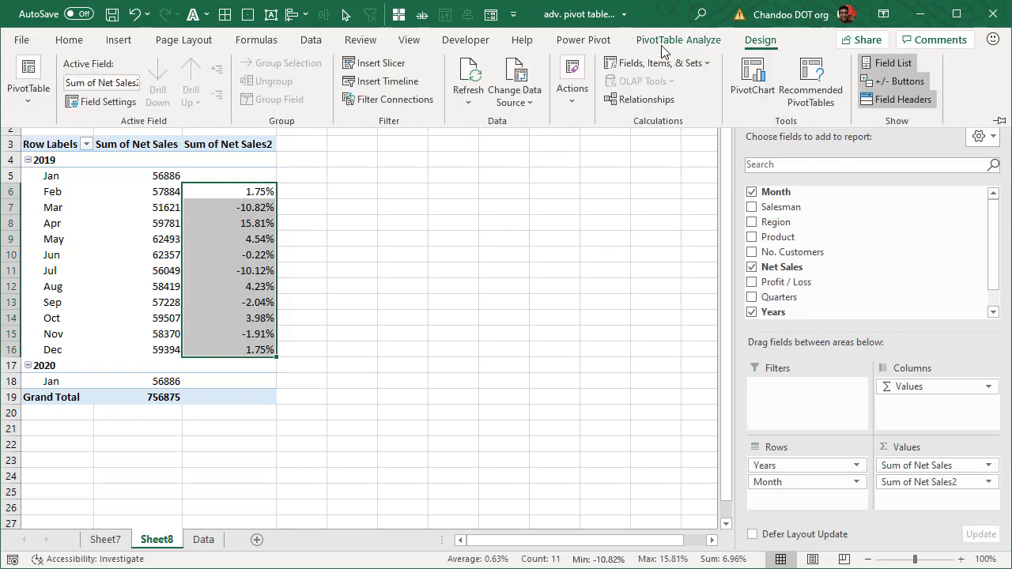
Set the report layout to Show in Tabular Form and select the blank 2020 Jan difference cell
{"action": "left_click", "coordinate": [112, 82]}
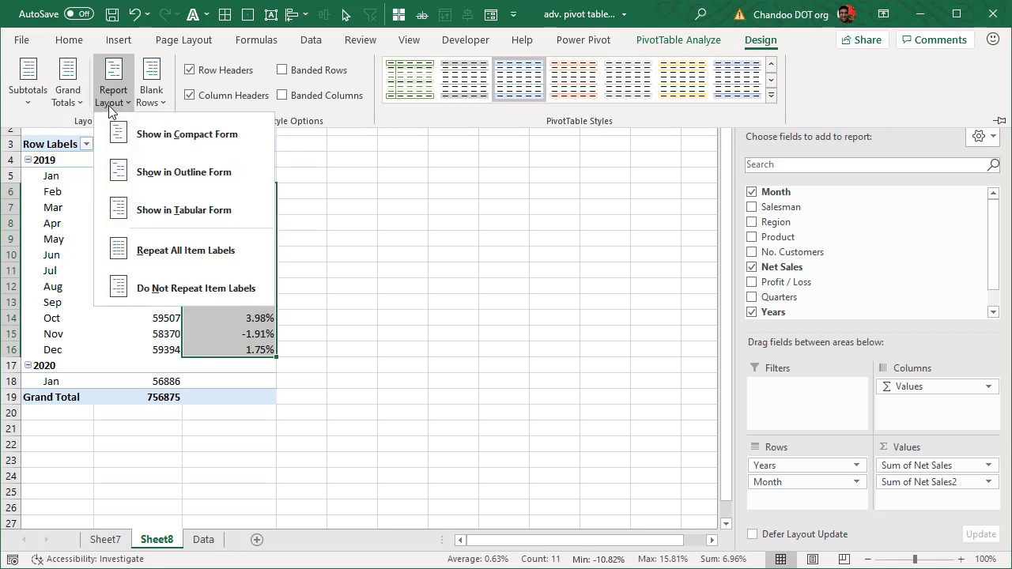
{"action": "left_click", "coordinate": [183, 210]}
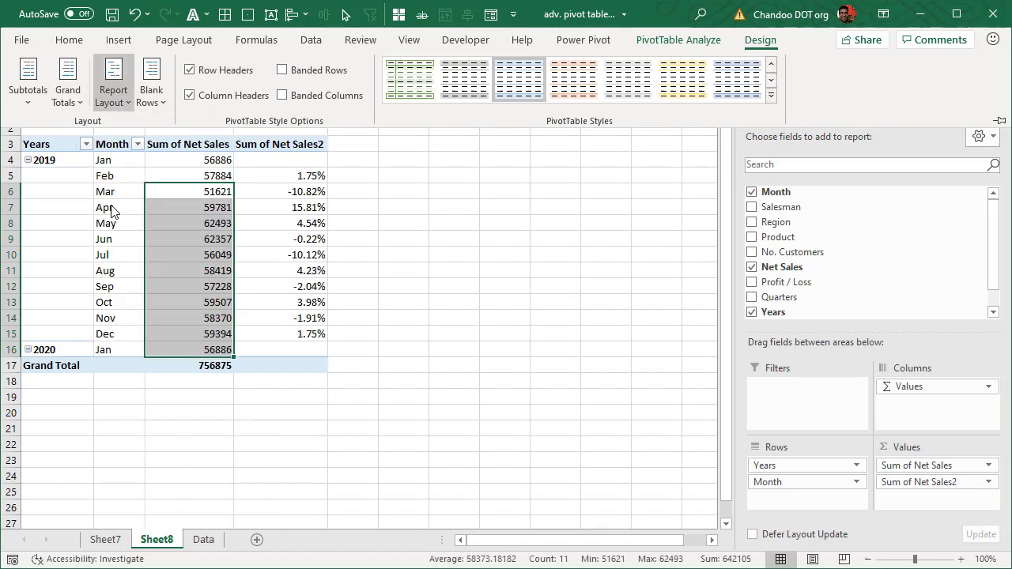
{"action": "mouse_move", "coordinate": [113, 87]}
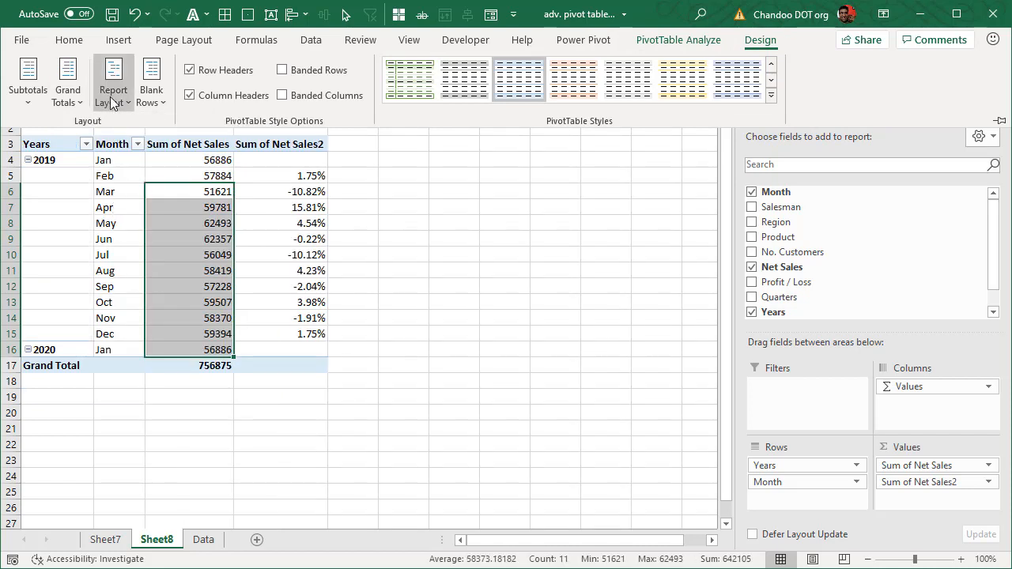
{"action": "left_click", "coordinate": [28, 81]}
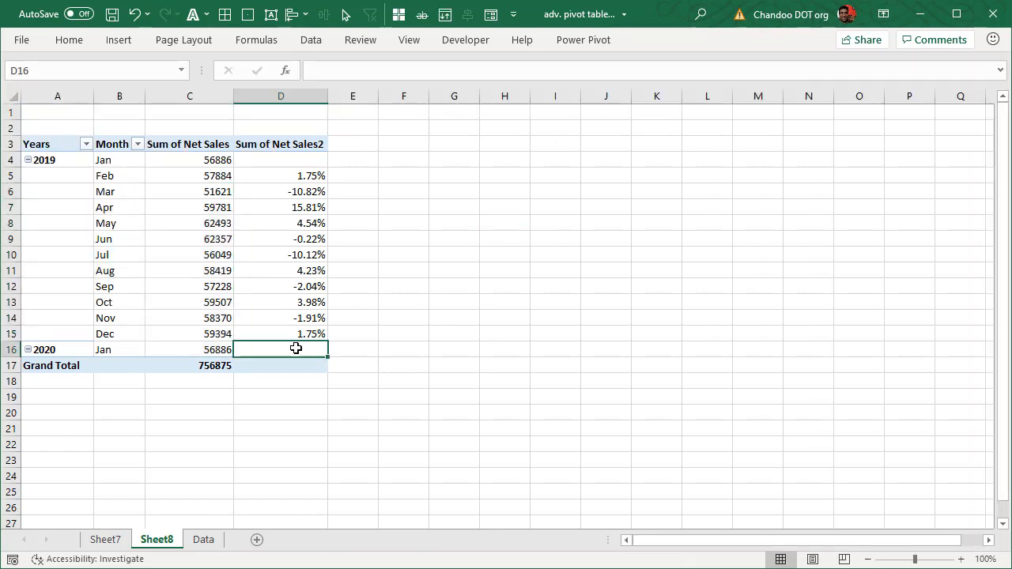
{"action": "left_click", "coordinate": [281, 350]}
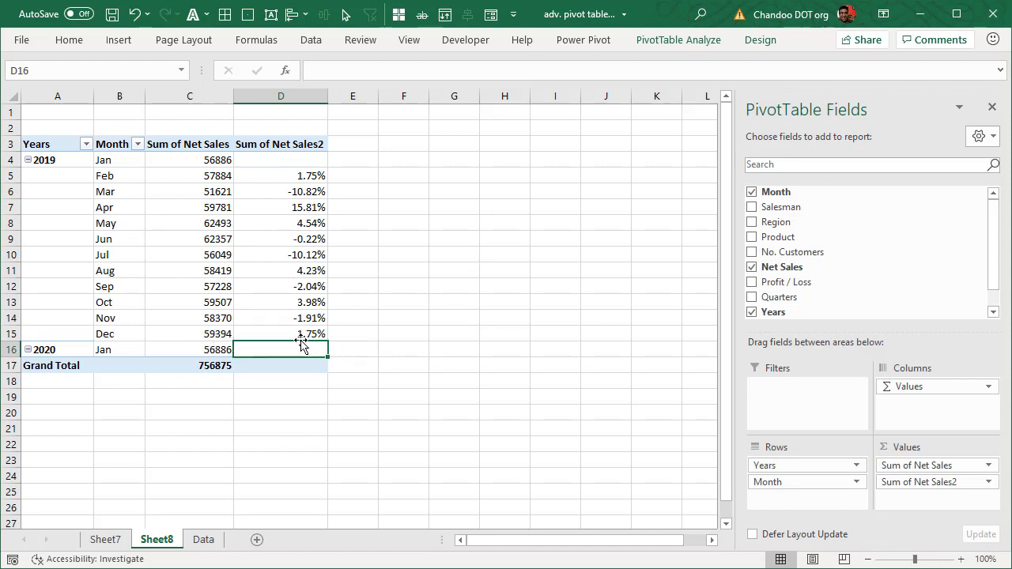
Check December, June and July net sales and percent changes, then switch to Sheet7
{"action": "left_click", "coordinate": [281, 333]}
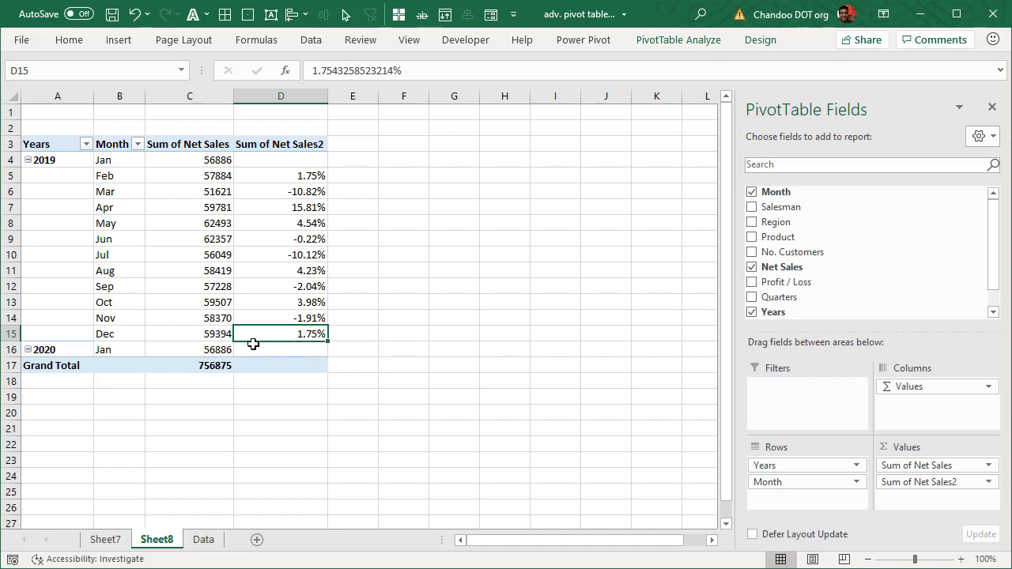
{"action": "left_click", "coordinate": [189, 333]}
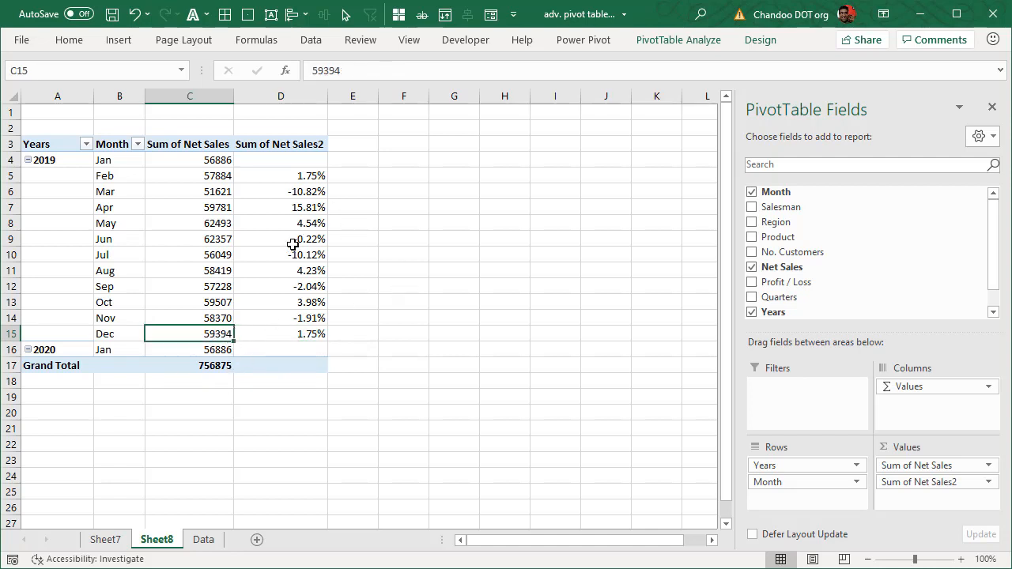
{"action": "left_click", "coordinate": [189, 318]}
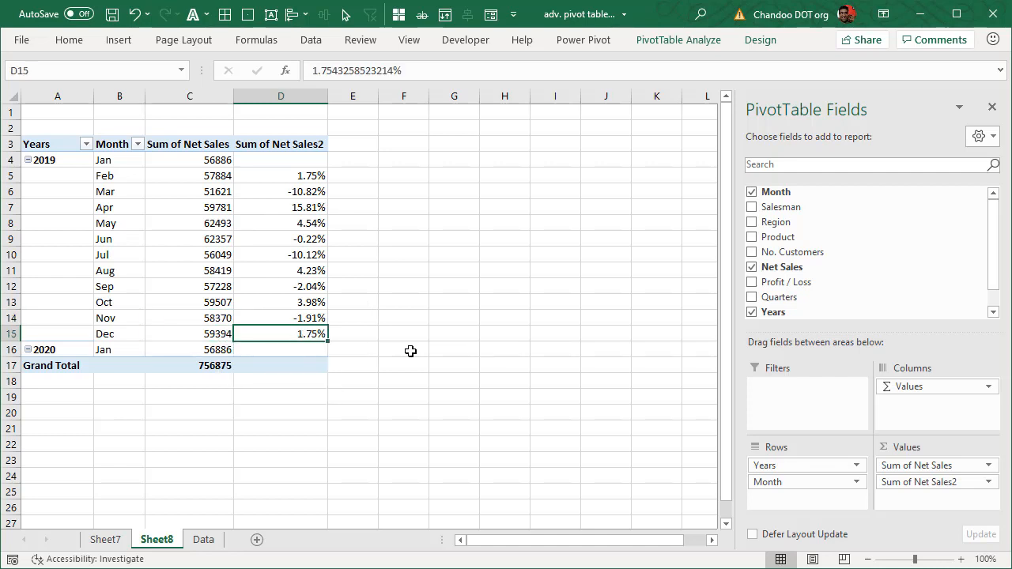
{"action": "left_click", "coordinate": [190, 238]}
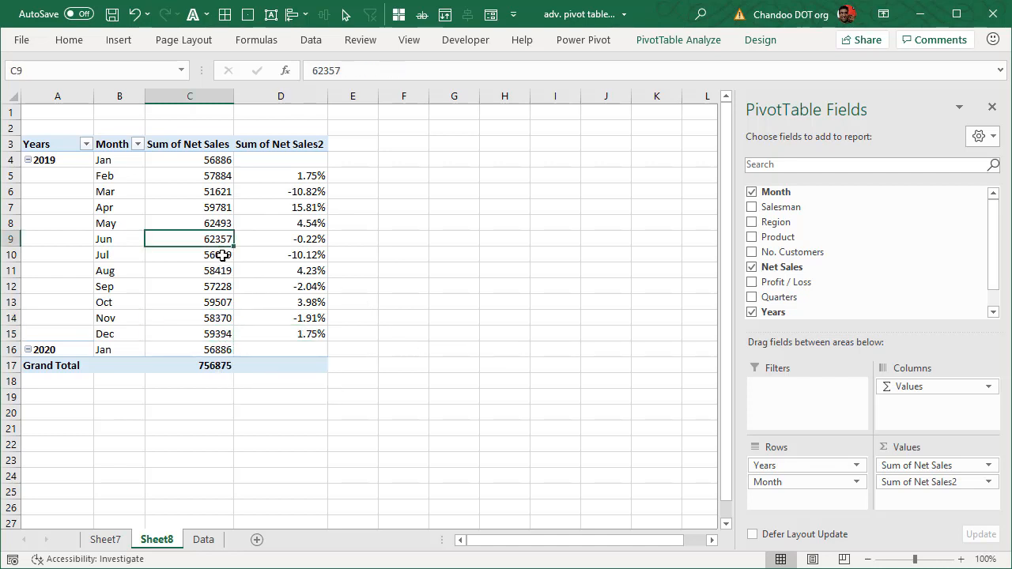
{"action": "left_click", "coordinate": [280, 254]}
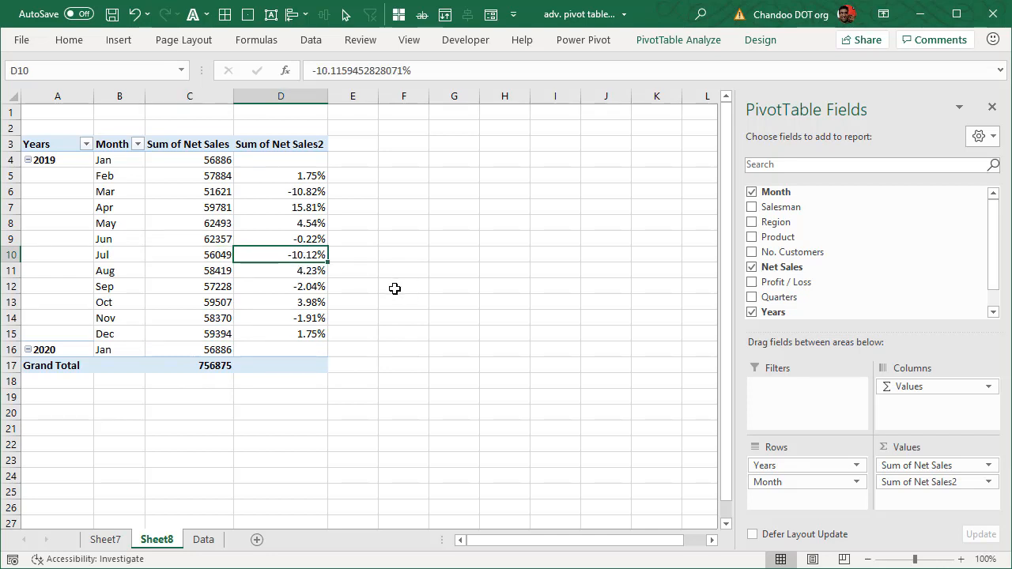
{"action": "mouse_move", "coordinate": [279, 214]}
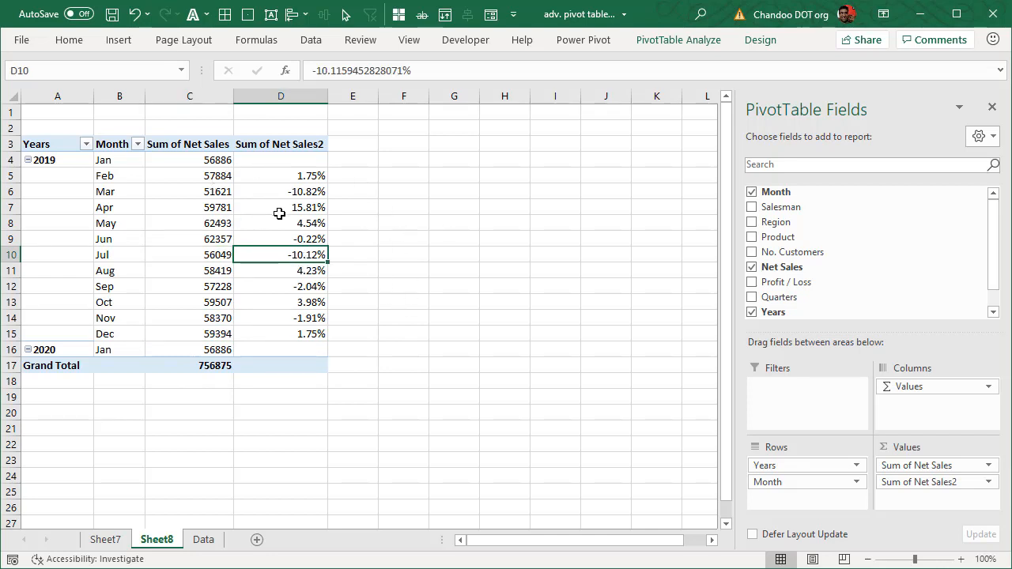
{"action": "mouse_move", "coordinate": [106, 169]}
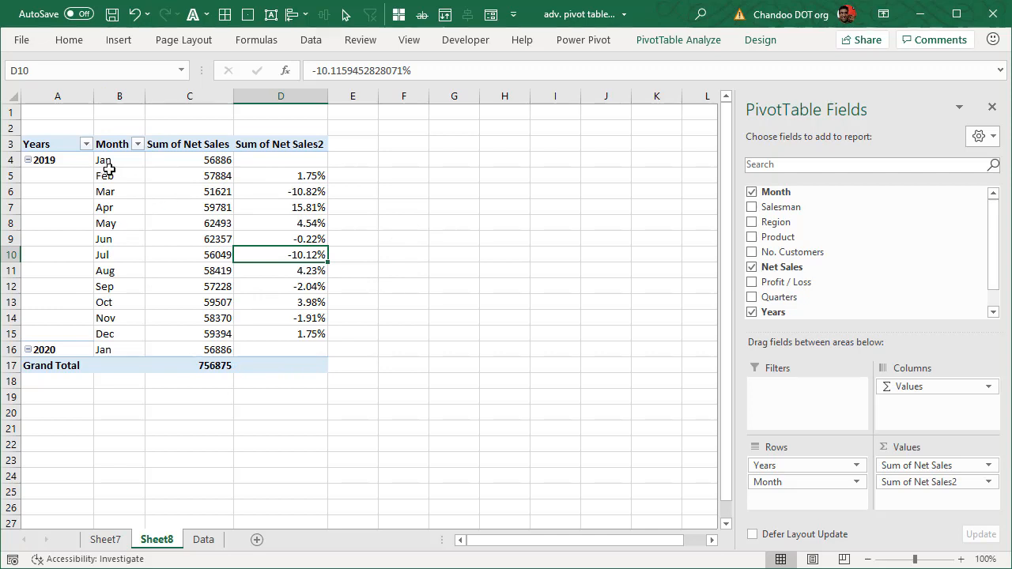
{"action": "mouse_move", "coordinate": [125, 272]}
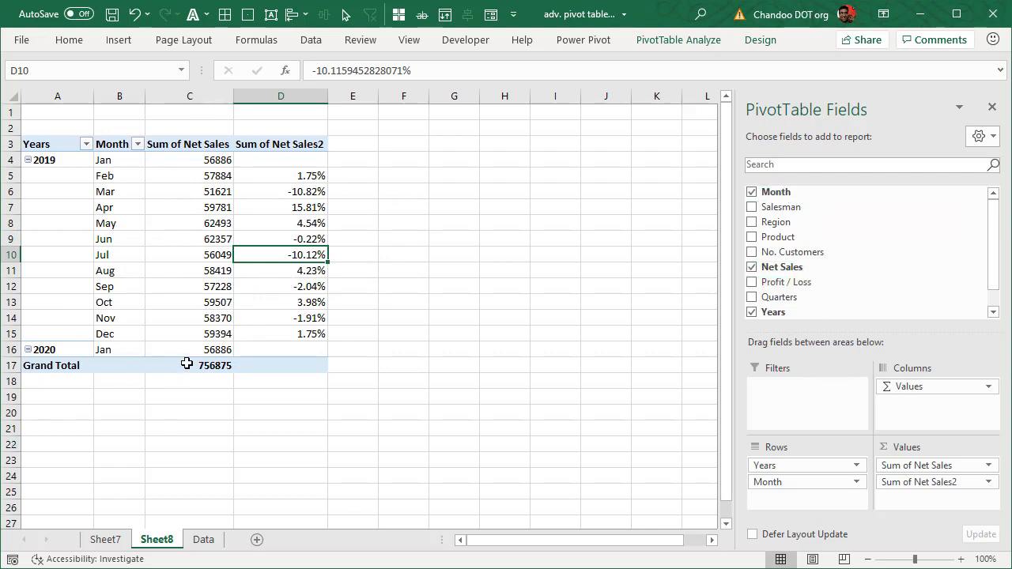
{"action": "mouse_move", "coordinate": [258, 374]}
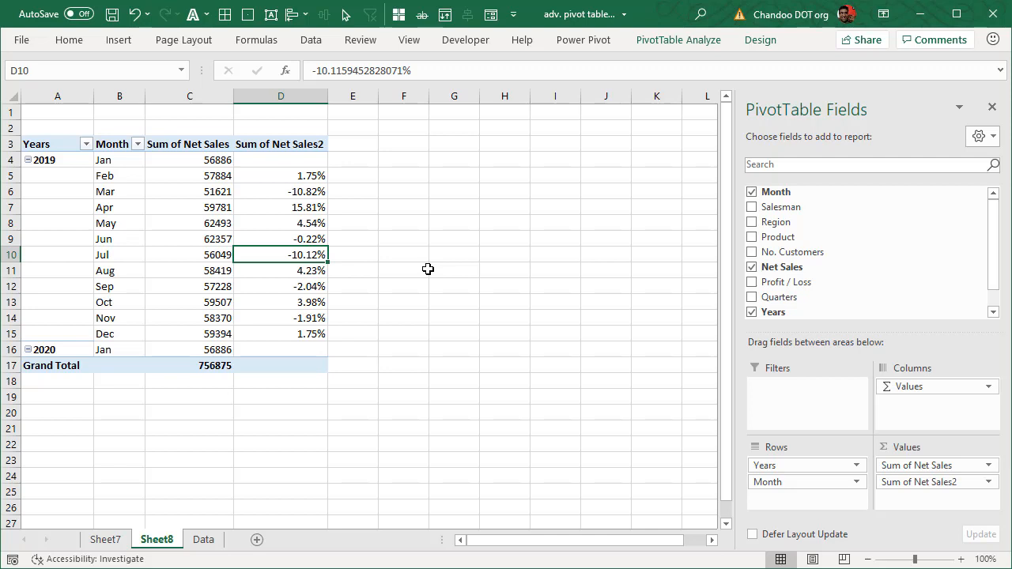
{"action": "left_click", "coordinate": [104, 539]}
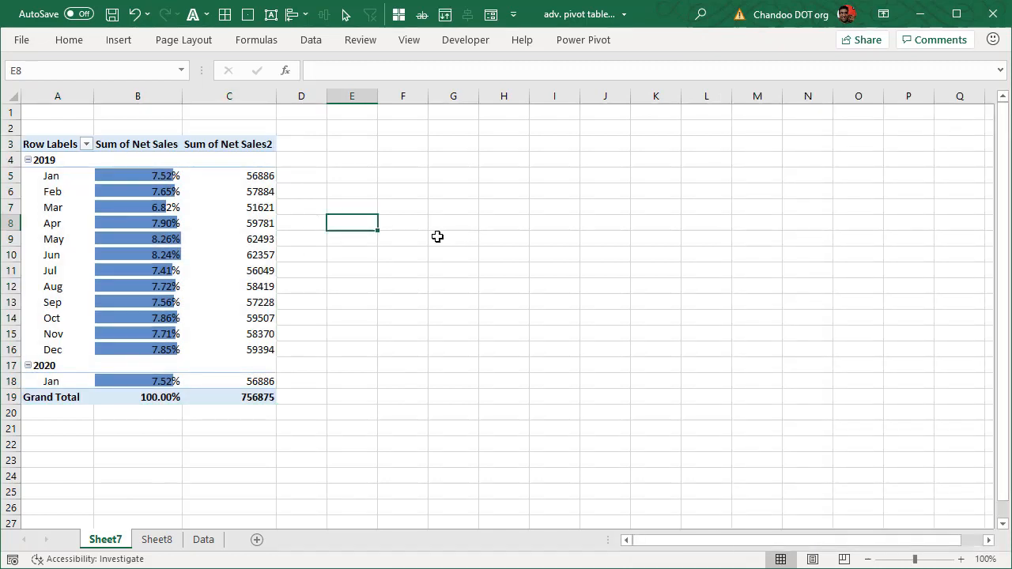
{"action": "mouse_move", "coordinate": [820, 270]}
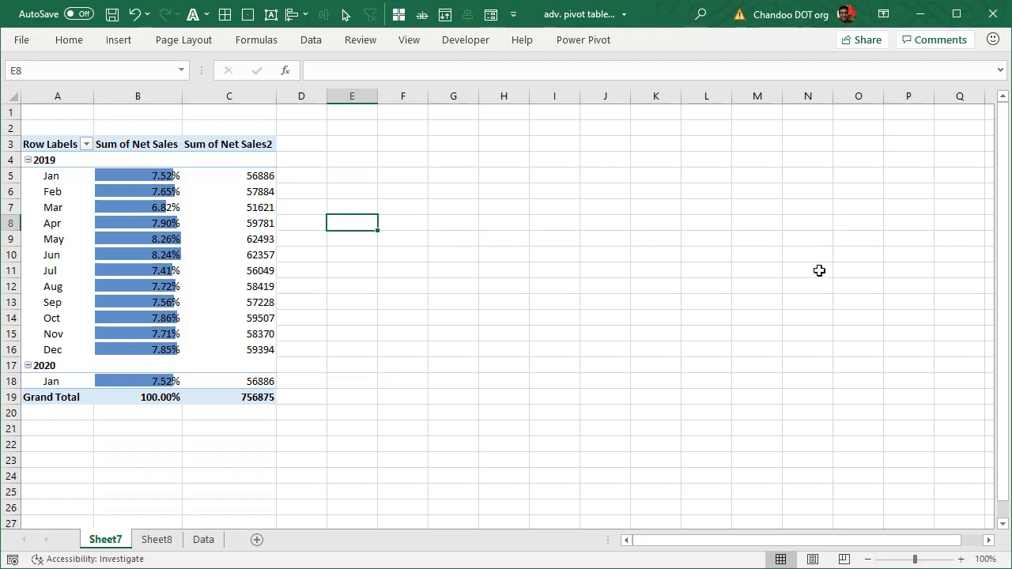